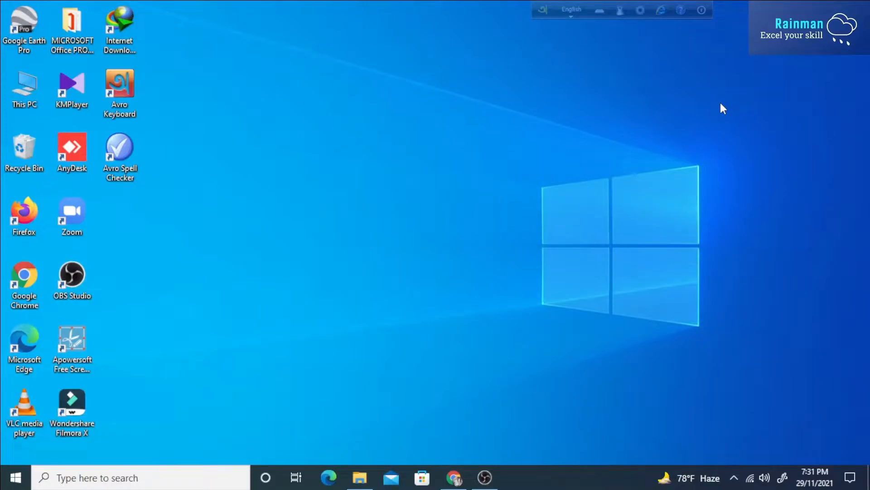
pyautogui.moveTo(609, 186)
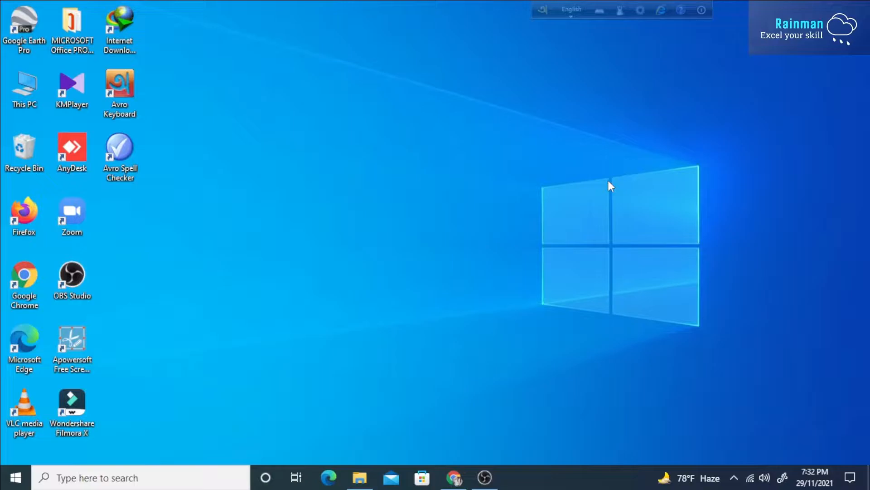
pyautogui.moveTo(610, 191)
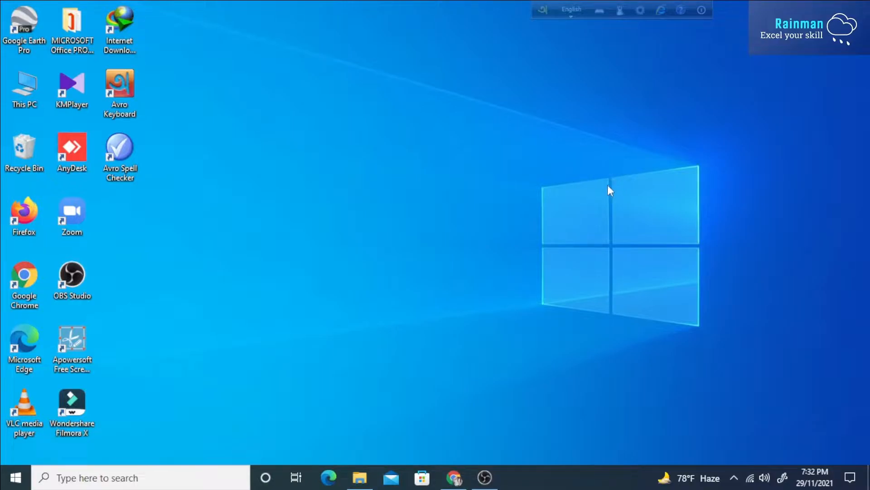
pyautogui.moveTo(532, 210)
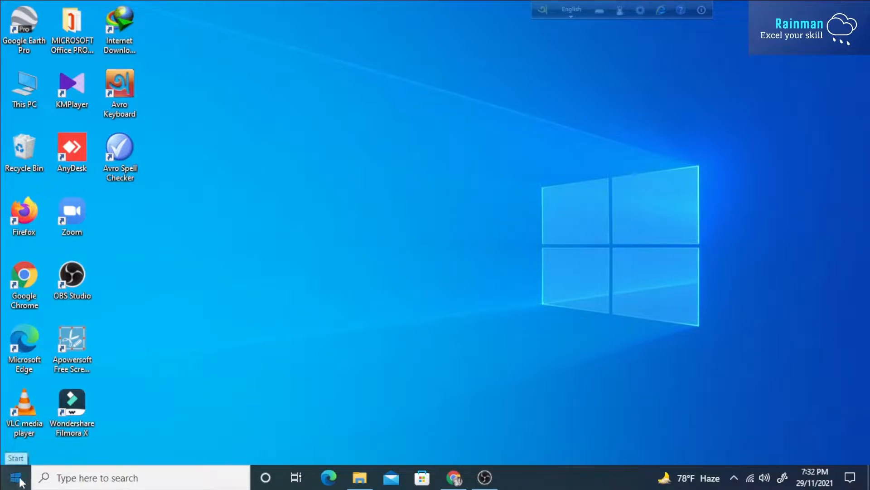
# - Search the Start menu for 'mike' to launch MIKE Zero
pyautogui.click(10, 476)
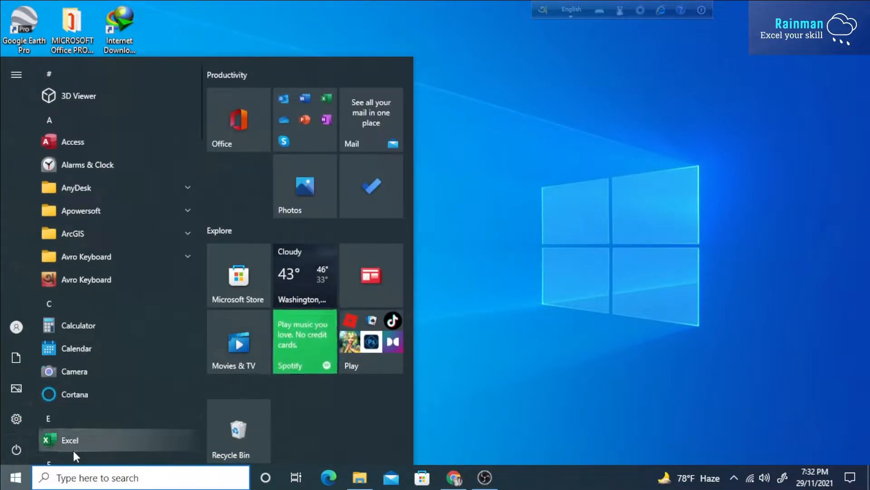
pyautogui.write('mike')
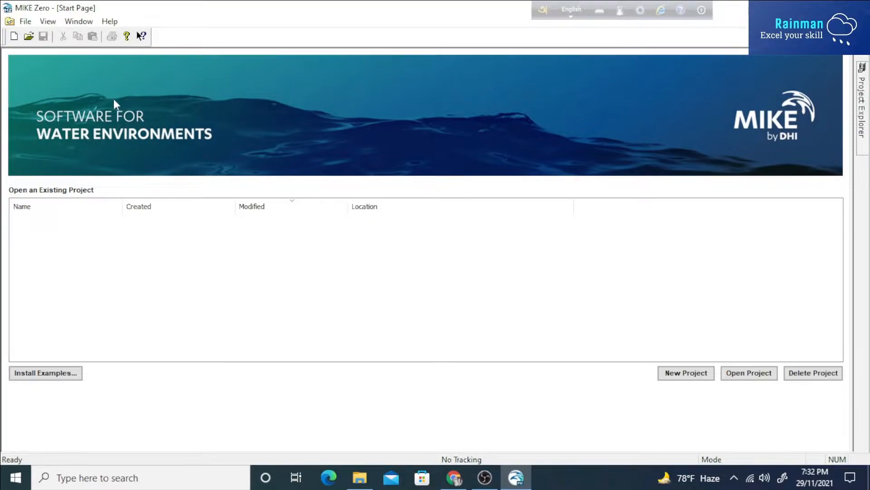
pyautogui.moveTo(117, 108)
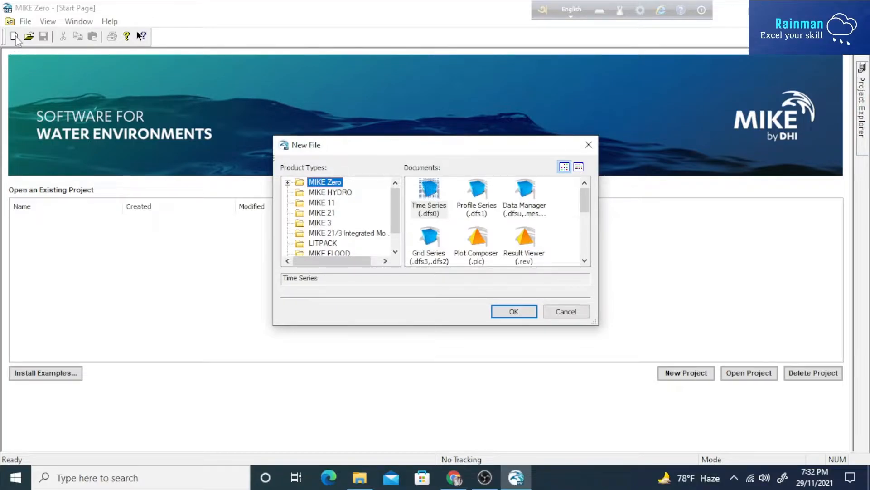
pyautogui.moveTo(484, 248)
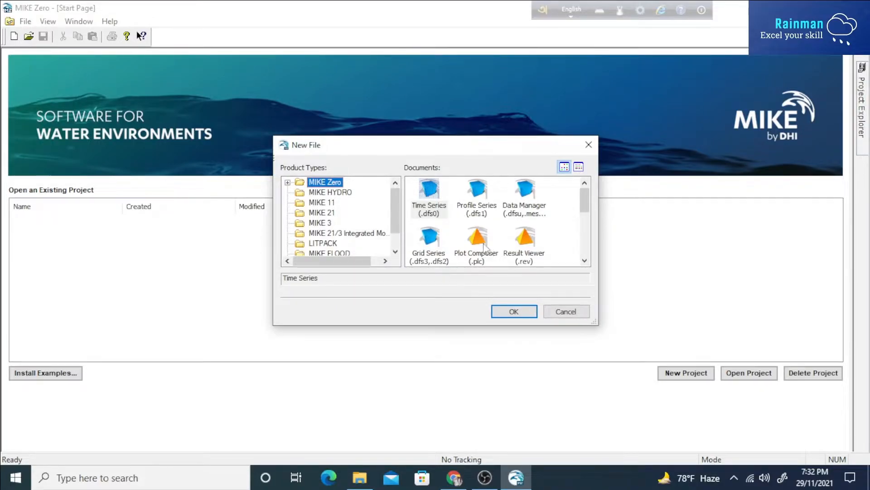
# - Create a blank Plot Composer (.plc) page, keep A4 portrait print setup, and zoom to 50%
pyautogui.click(512, 311)
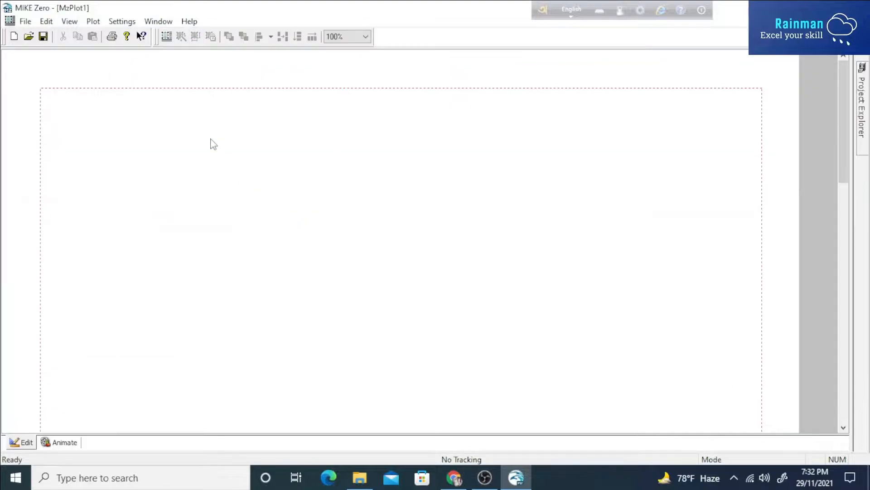
pyautogui.moveTo(681, 132)
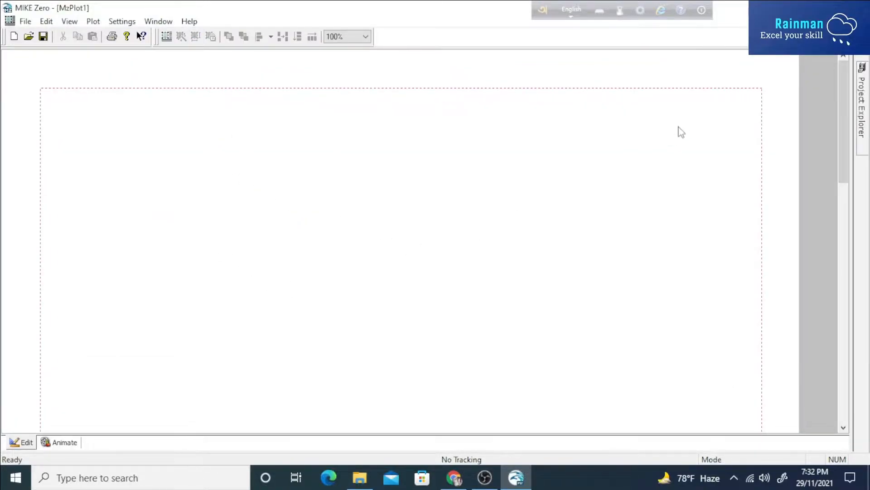
pyautogui.scroll(-3)
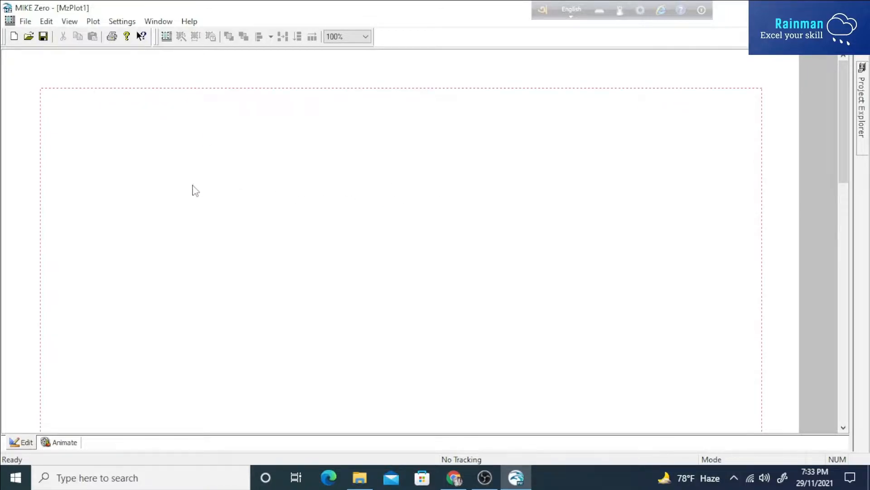
pyautogui.moveTo(25, 22)
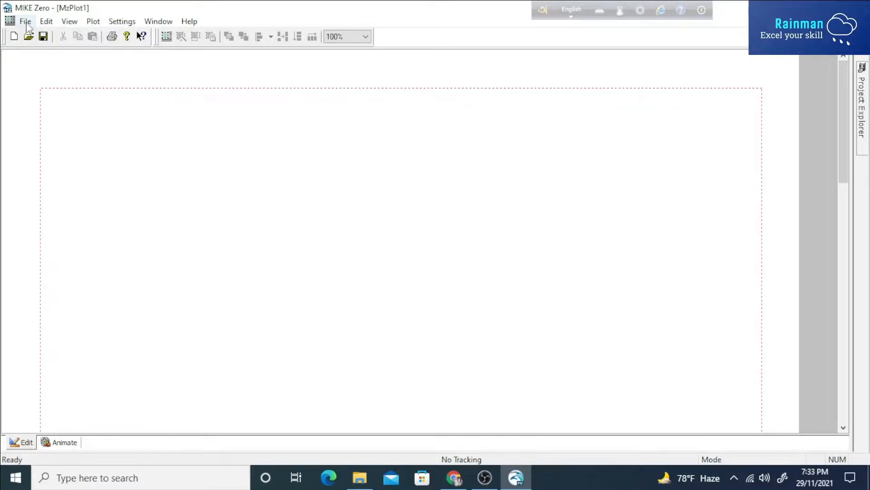
pyautogui.click(25, 21)
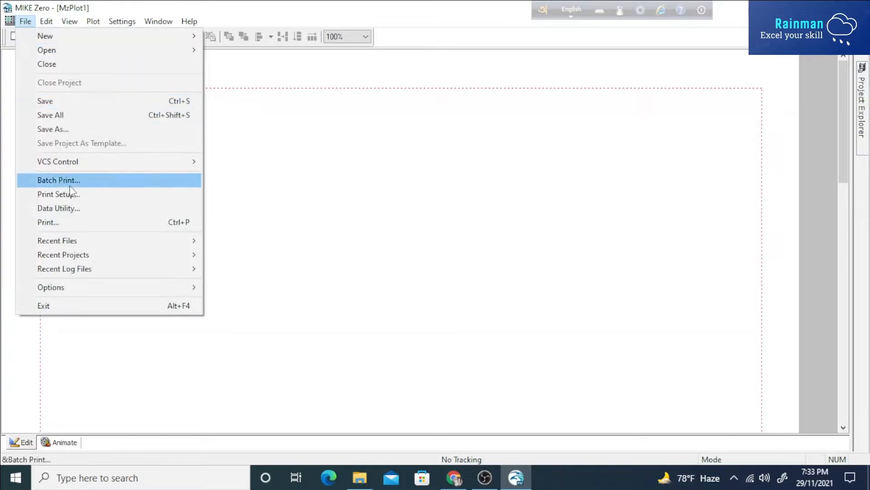
pyautogui.click(58, 193)
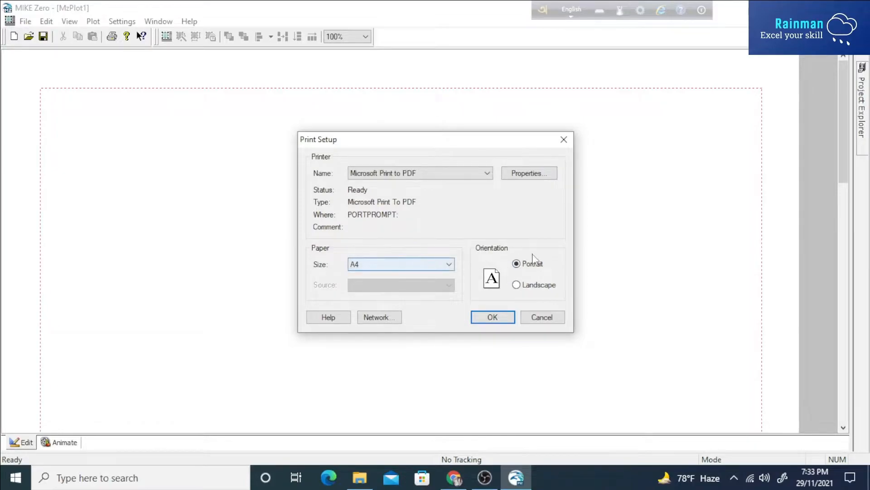
pyautogui.click(492, 316)
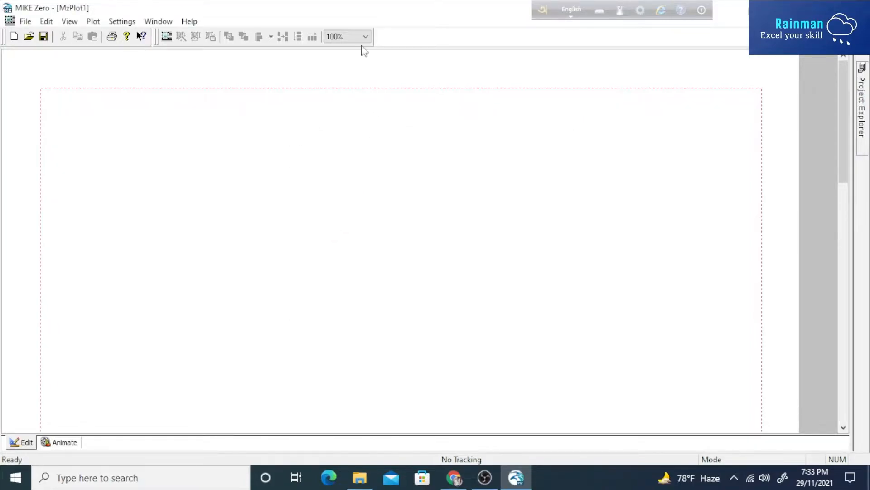
pyautogui.click(364, 36)
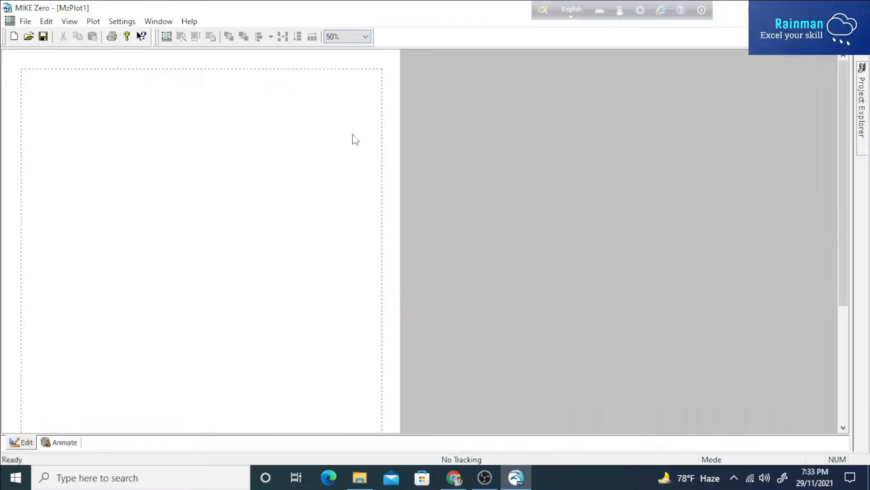
pyautogui.scroll(-3)
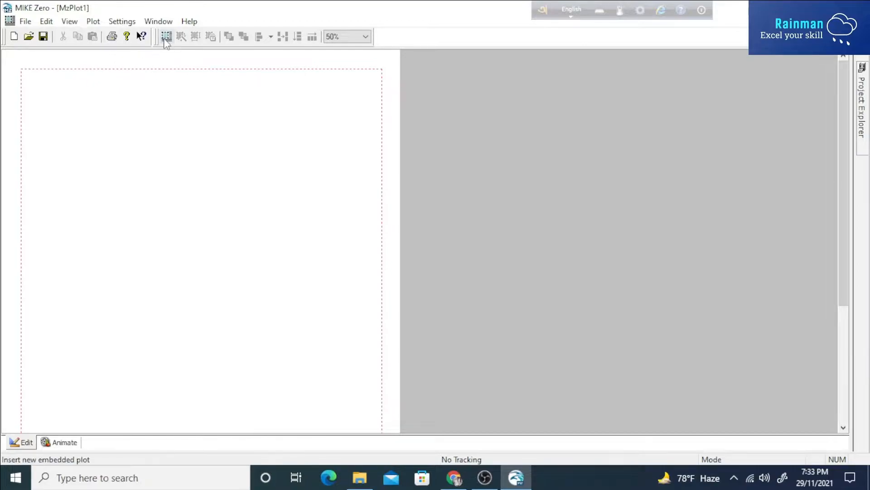
pyautogui.moveTo(166, 36)
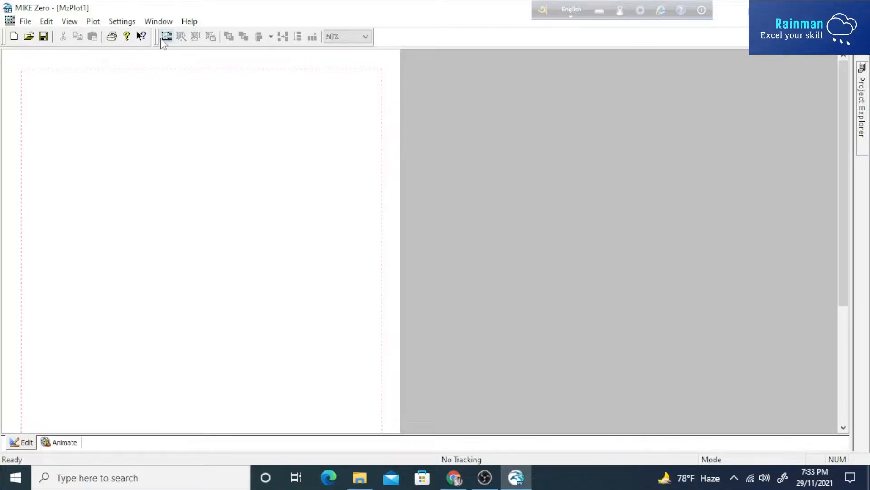
# - Insert two tiled Dfsu Plot items onto the page, leaving their properties empty
pyautogui.click(166, 36)
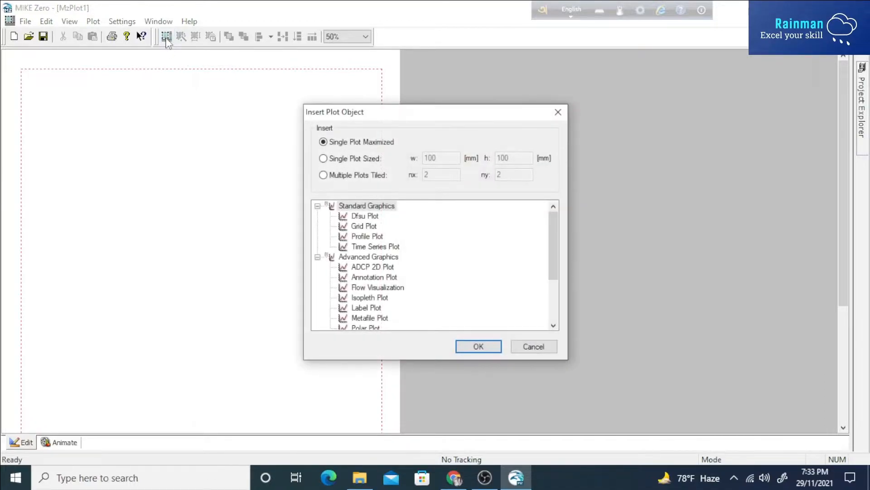
pyautogui.moveTo(558, 111)
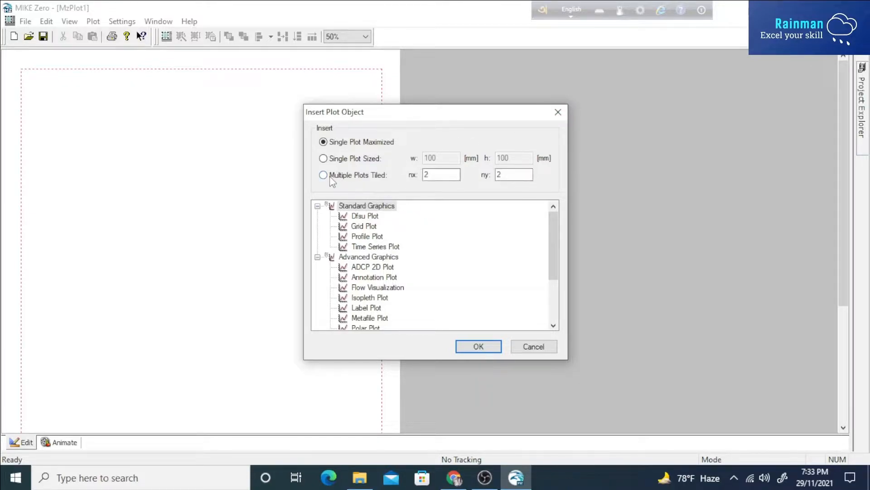
pyautogui.click(323, 175)
pyautogui.write('1')
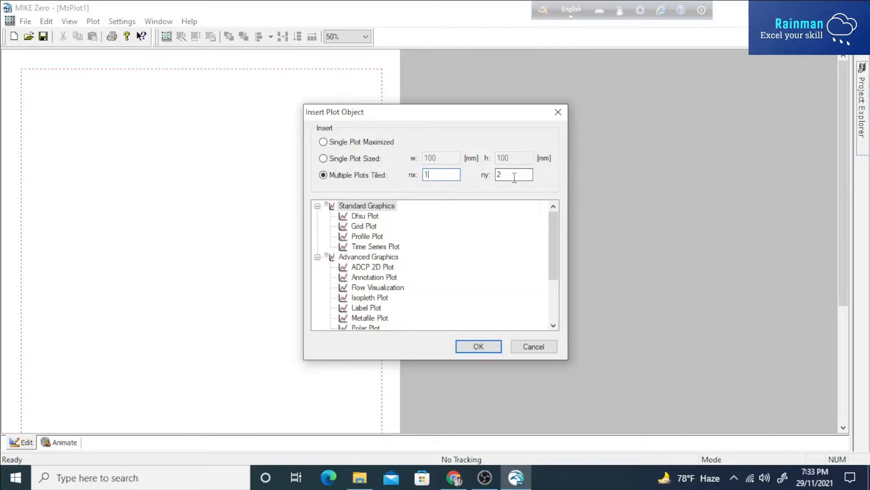
pyautogui.click(365, 215)
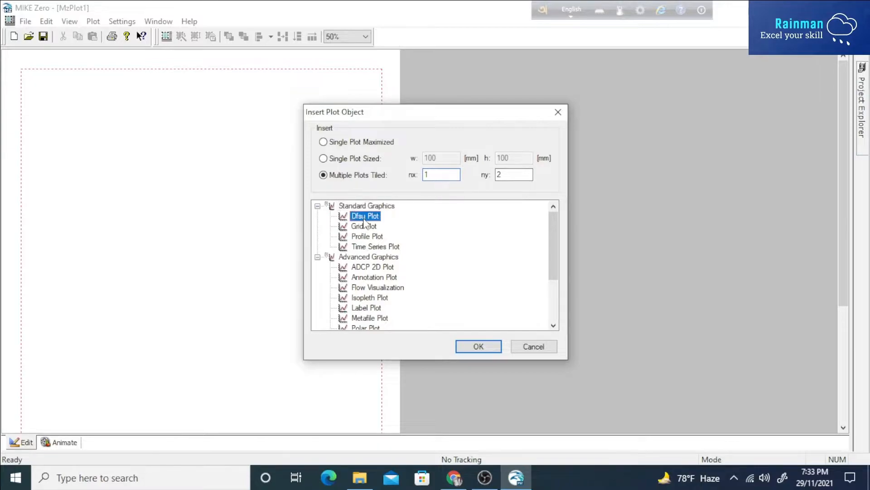
pyautogui.moveTo(378, 226)
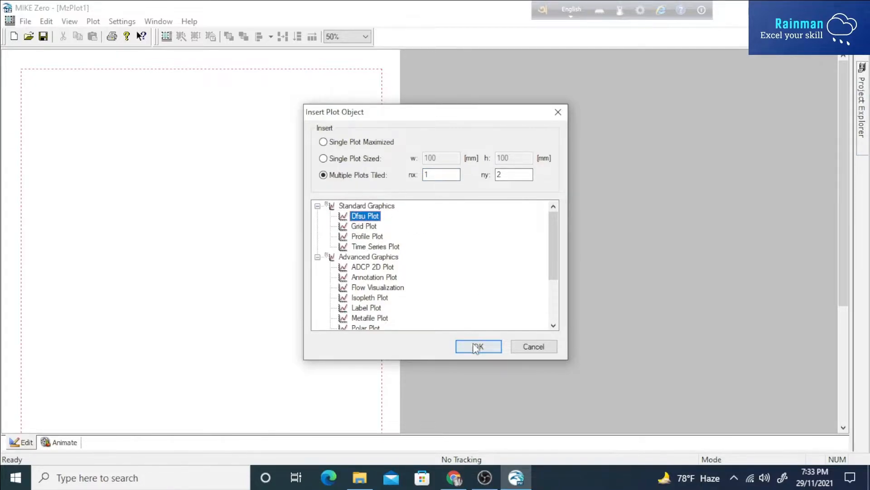
pyautogui.click(477, 346)
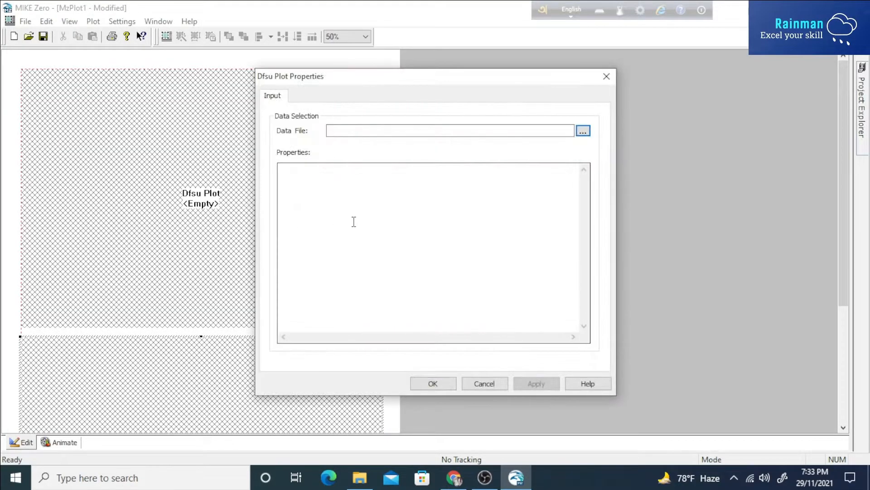
pyautogui.click(484, 383)
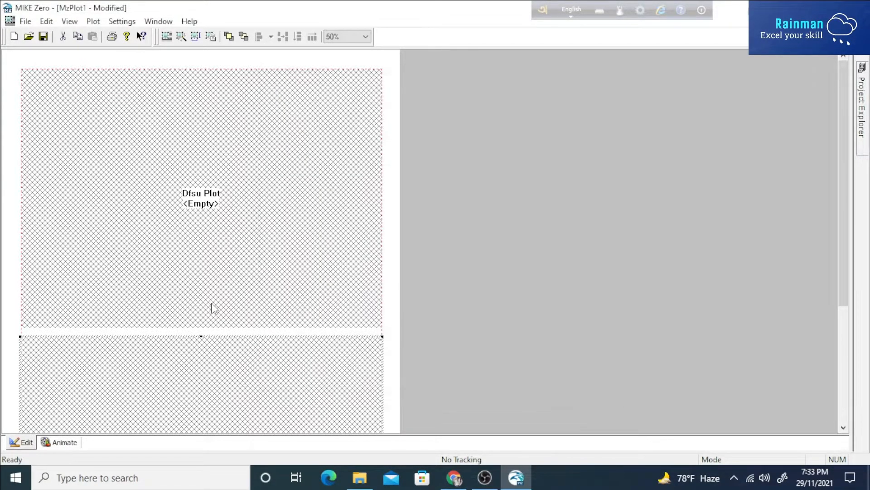
pyautogui.scroll(-3)
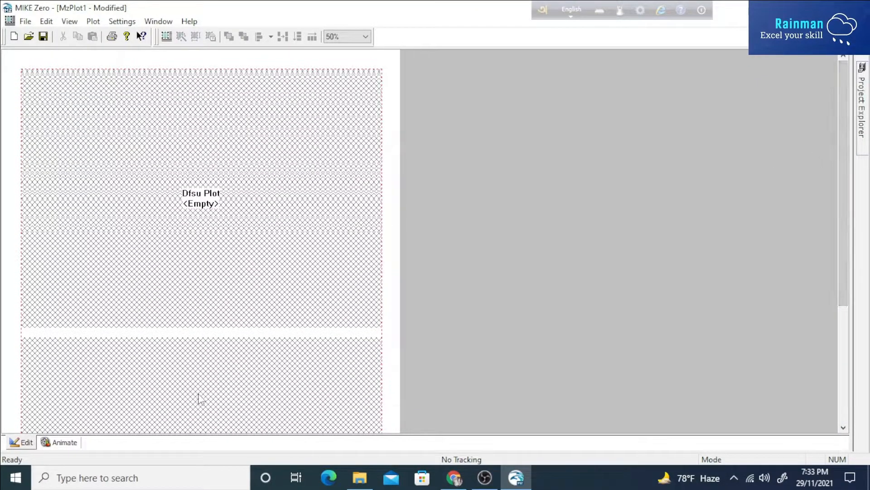
pyautogui.moveTo(227, 291)
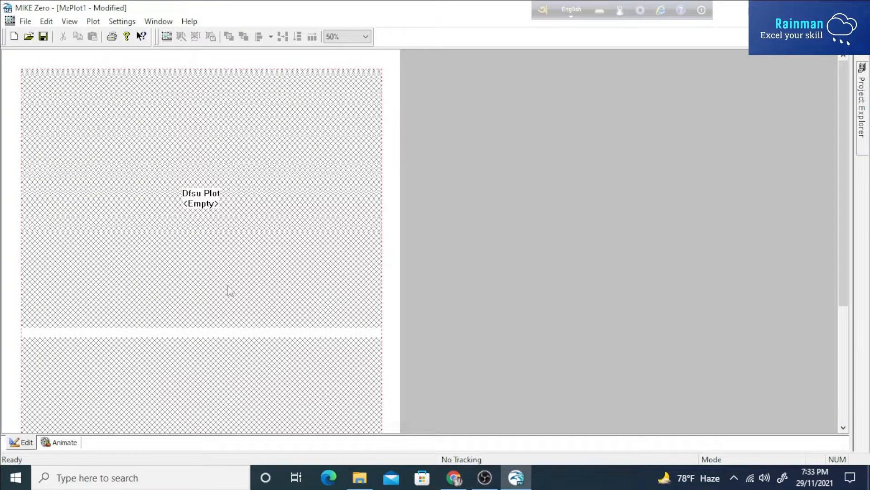
pyautogui.moveTo(250, 286)
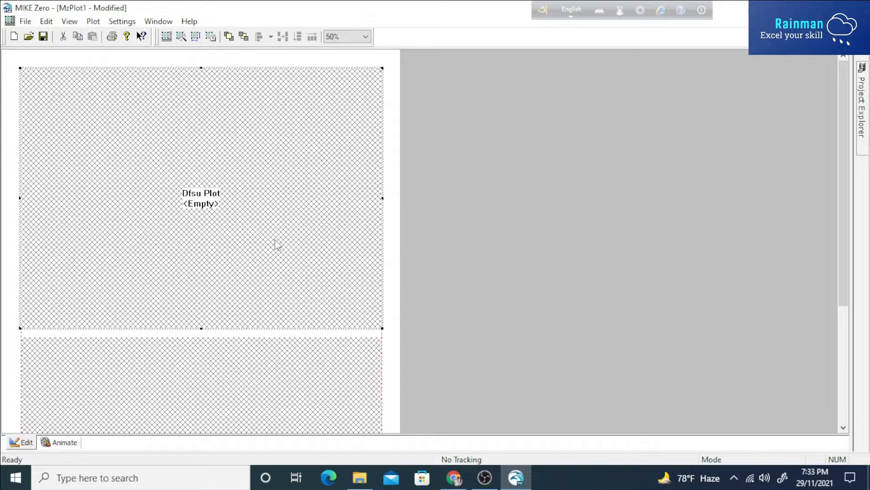
pyautogui.moveTo(248, 222)
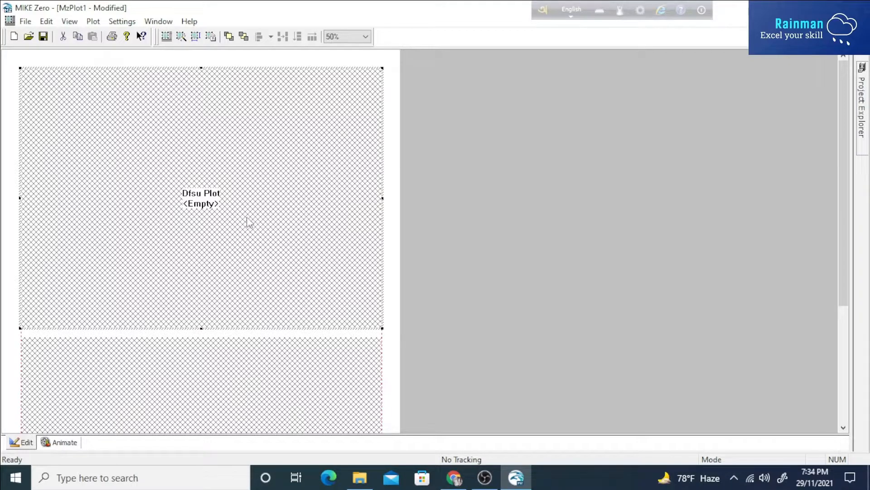
# - Load D:\Rainman\Tutorial\Timeseries plot composer\SE_Min_Max_Mean.dfsu into the upper plot's properties
pyautogui.rightClick(250, 214)
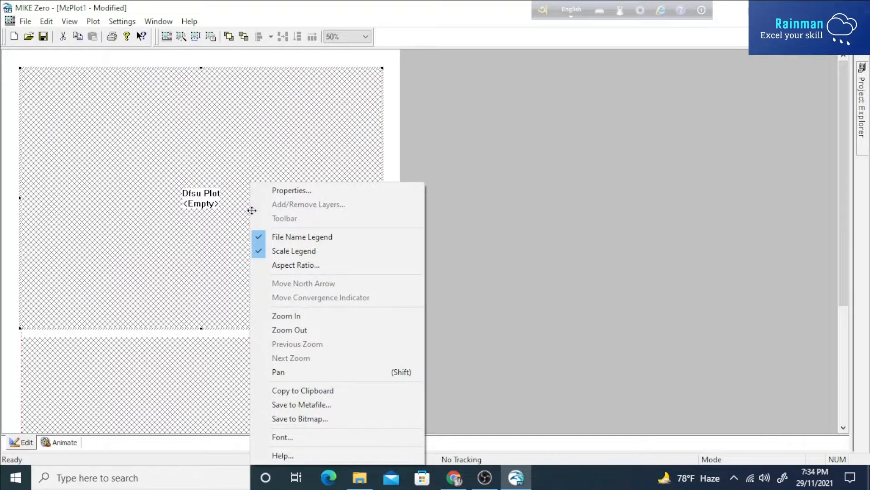
pyautogui.click(291, 189)
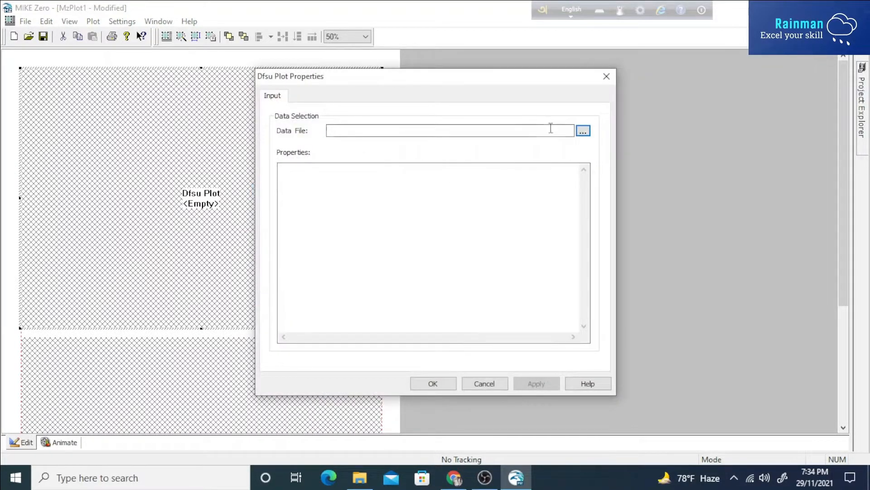
pyautogui.click(583, 130)
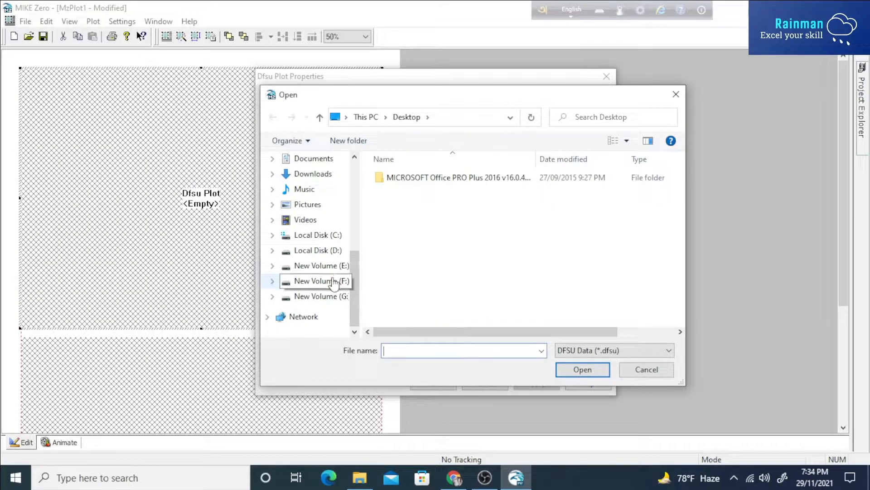
pyautogui.click(318, 250)
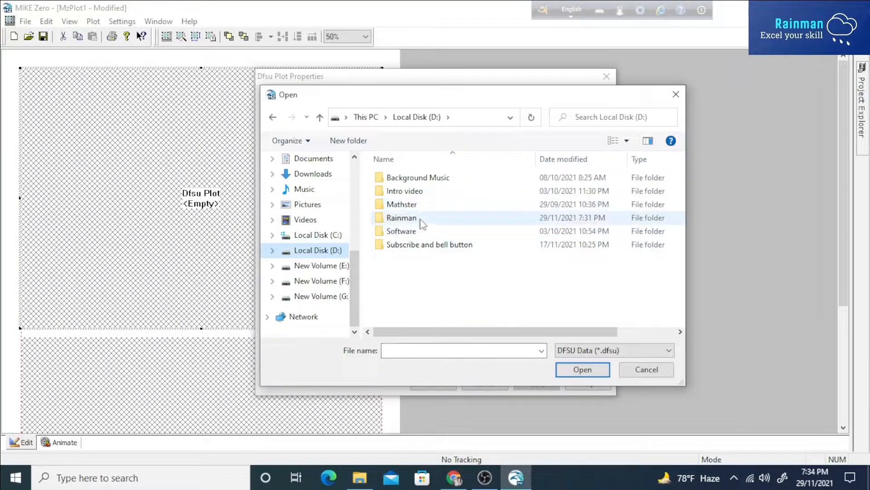
pyautogui.doubleClick(401, 217)
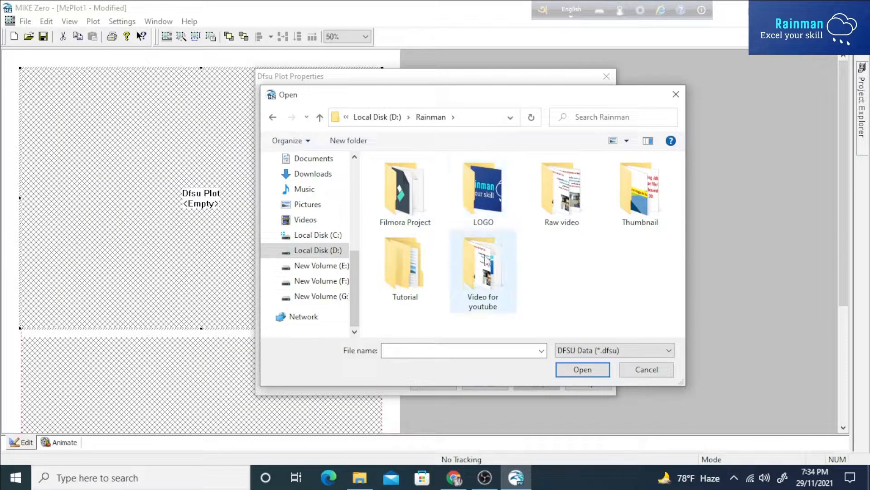
pyautogui.doubleClick(405, 266)
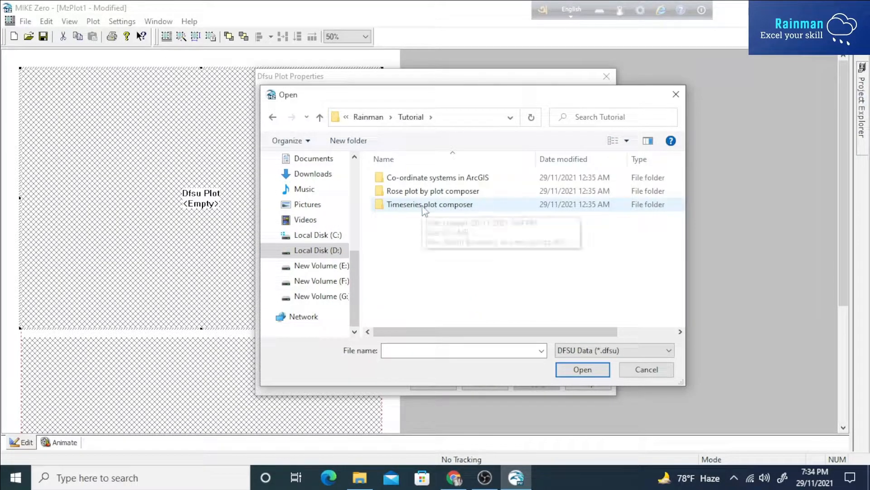
pyautogui.doubleClick(430, 204)
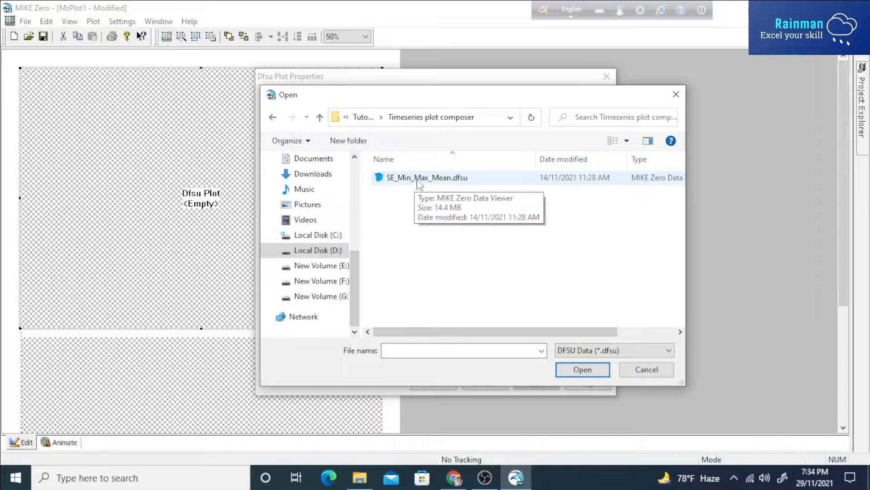
pyautogui.click(427, 177)
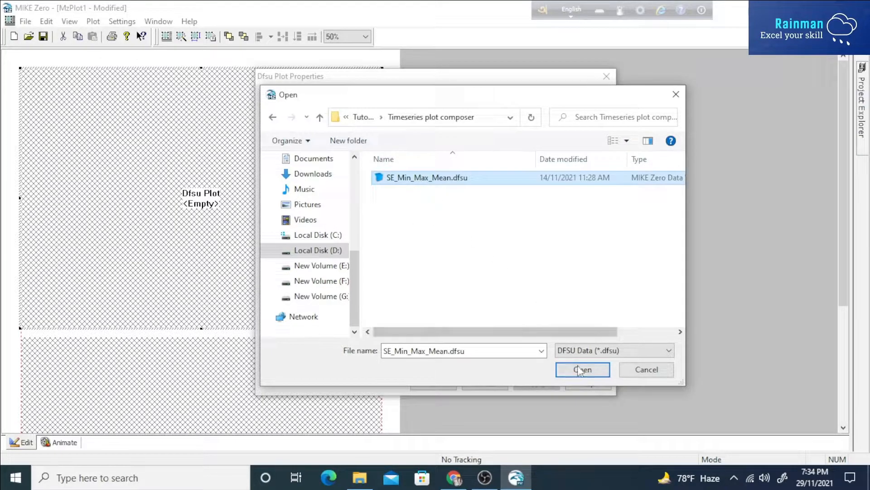
pyautogui.click(646, 369)
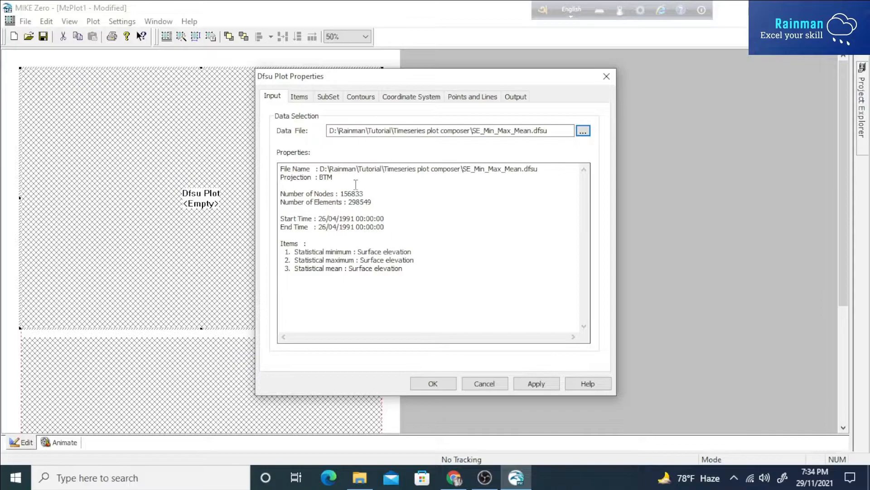
# - Set the Contour Item to 'Statistical maximum : Surface elevation', apply, and close the properties
pyautogui.click(299, 96)
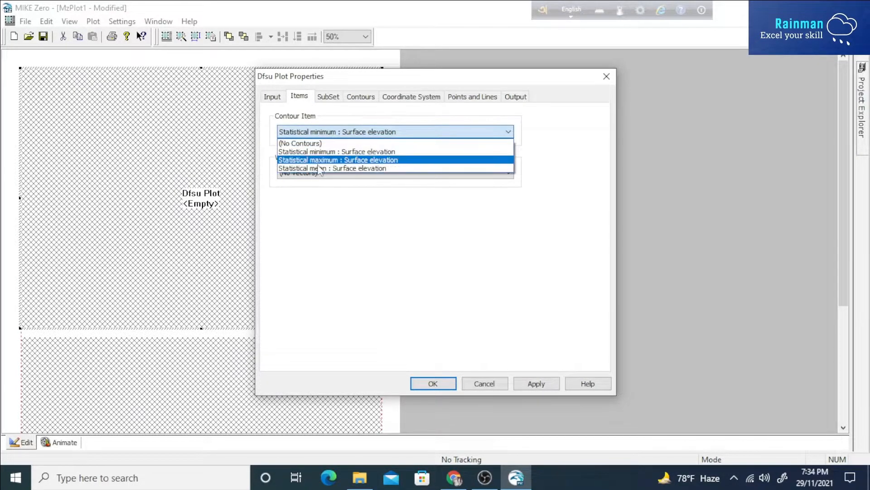
pyautogui.moveTo(332, 169)
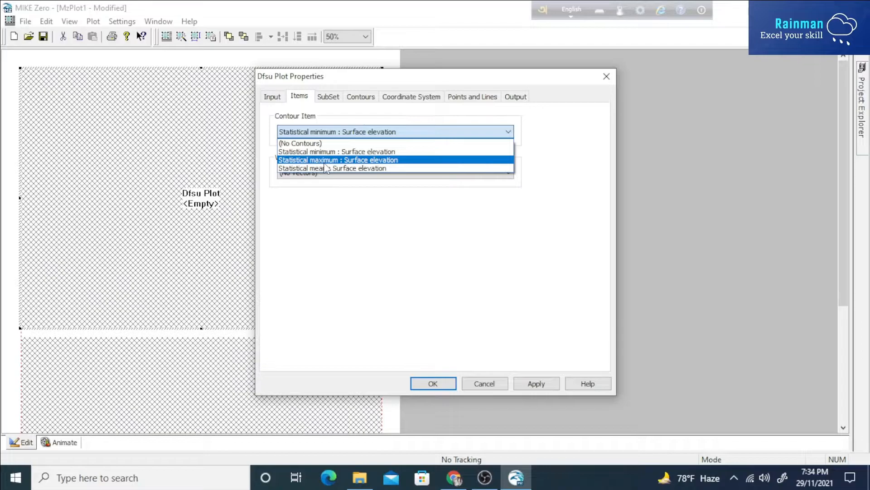
pyautogui.click(338, 160)
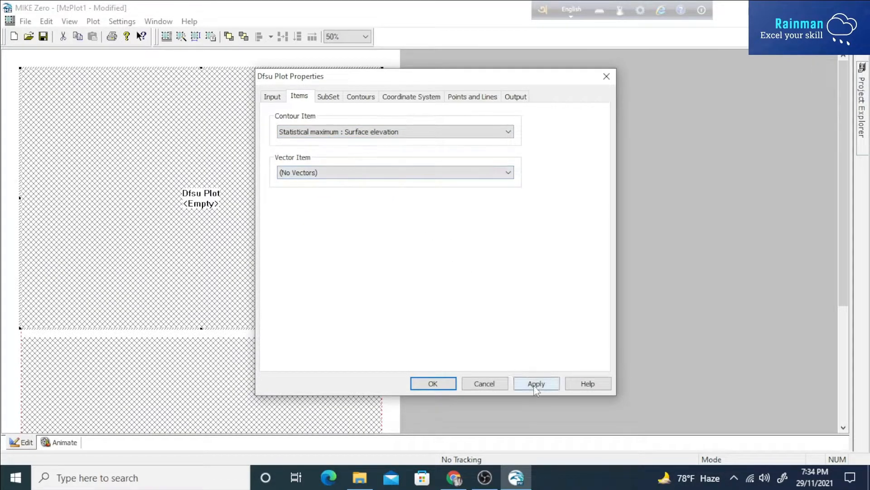
pyautogui.click(536, 384)
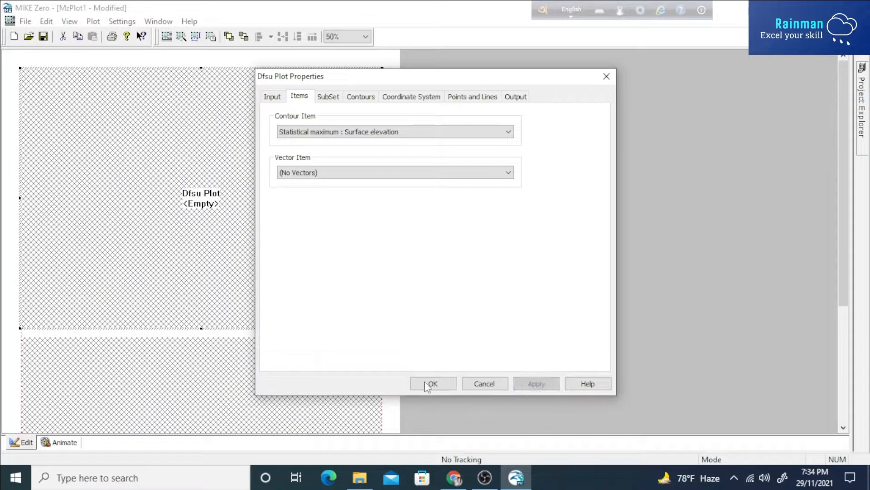
pyautogui.click(433, 383)
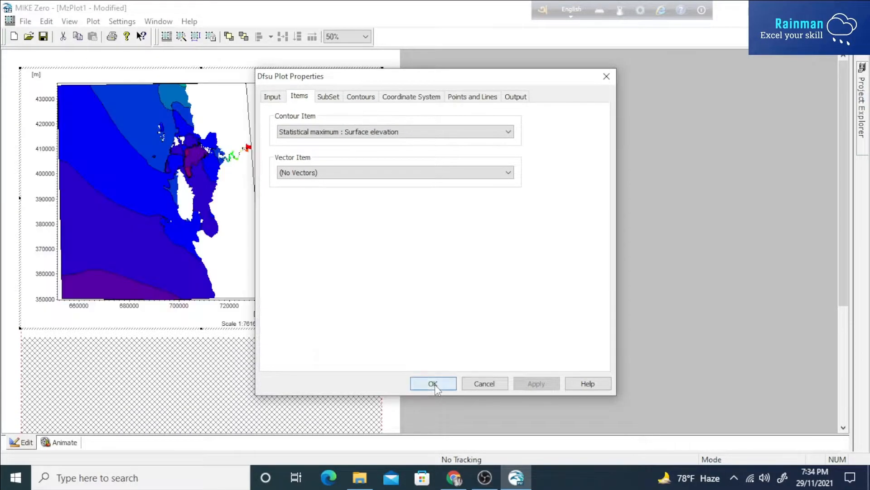
pyautogui.click(433, 384)
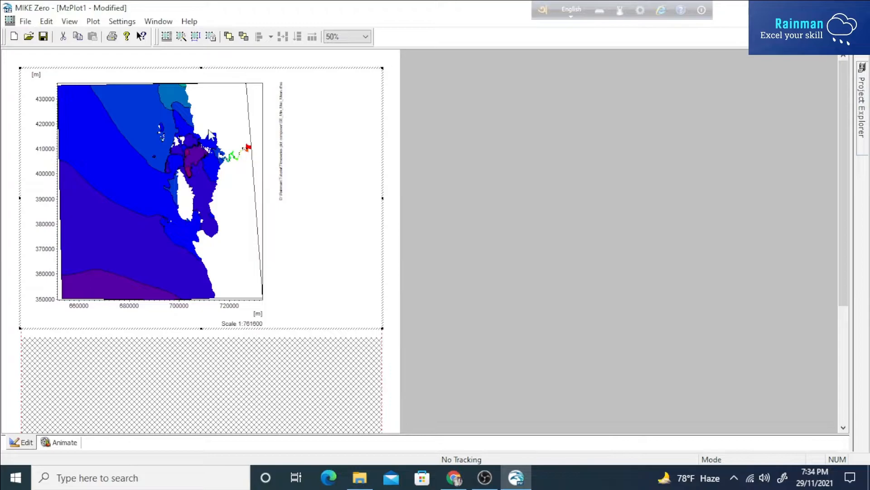
pyautogui.moveTo(169, 213)
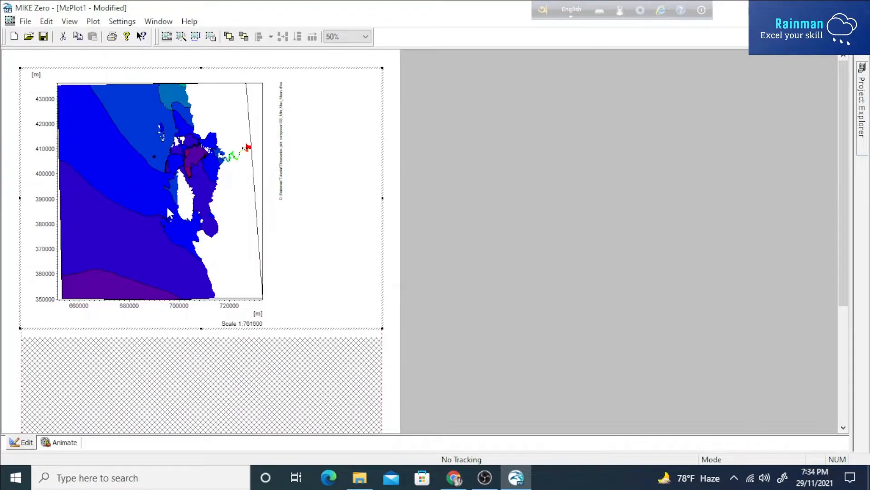
pyautogui.moveTo(164, 193)
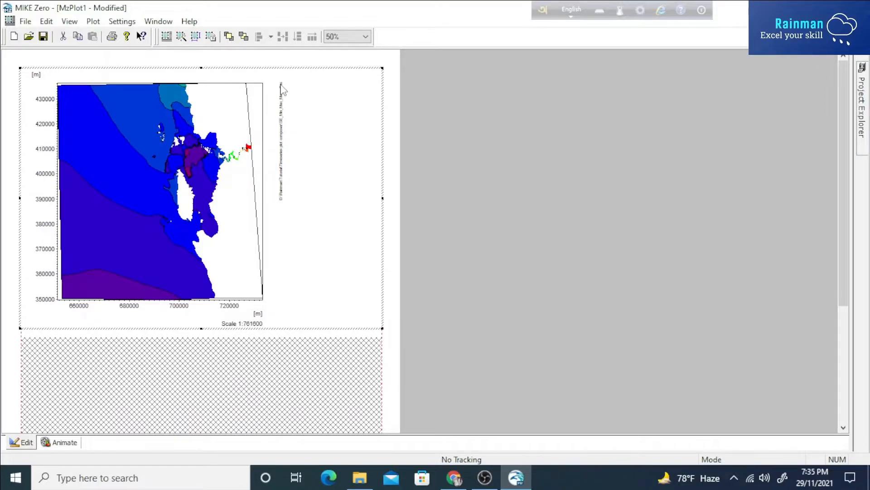
pyautogui.moveTo(280, 195)
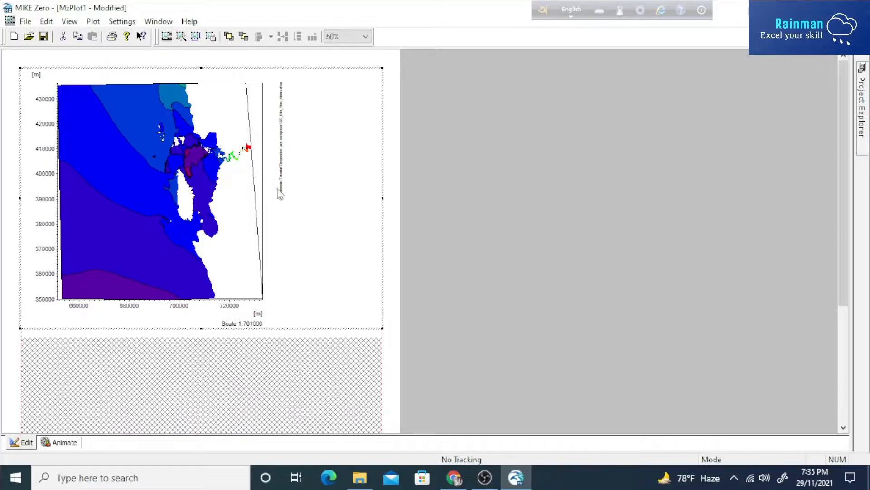
pyautogui.rightClick(277, 194)
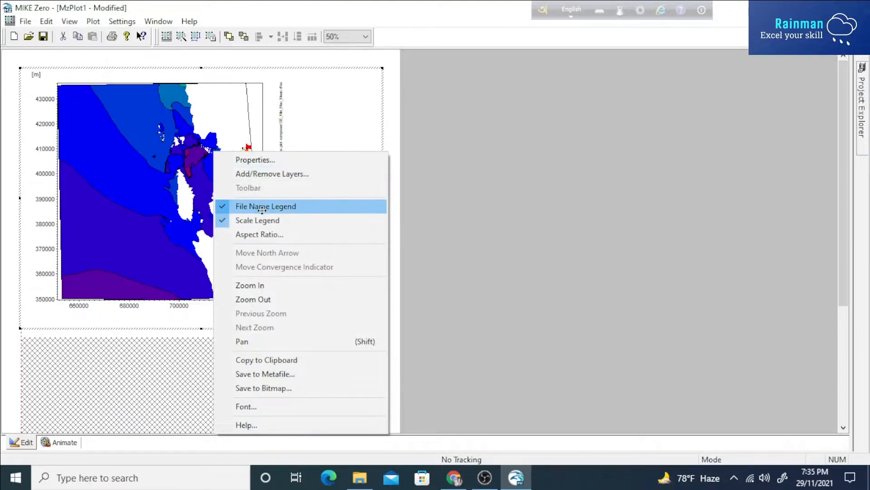
pyautogui.moveTo(250, 210)
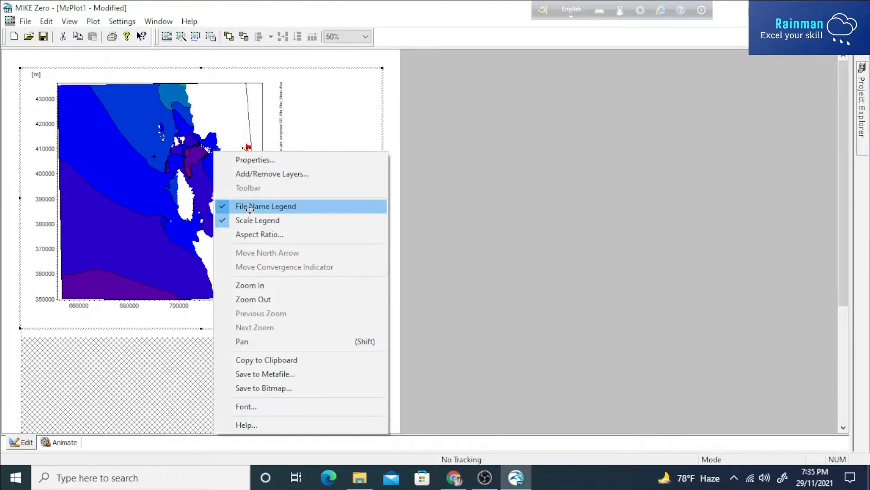
pyautogui.click(258, 220)
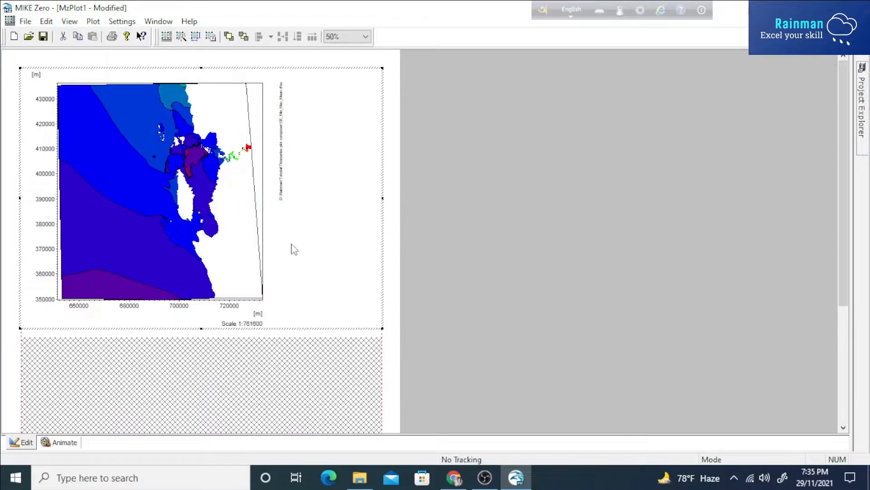
pyautogui.scroll(-3)
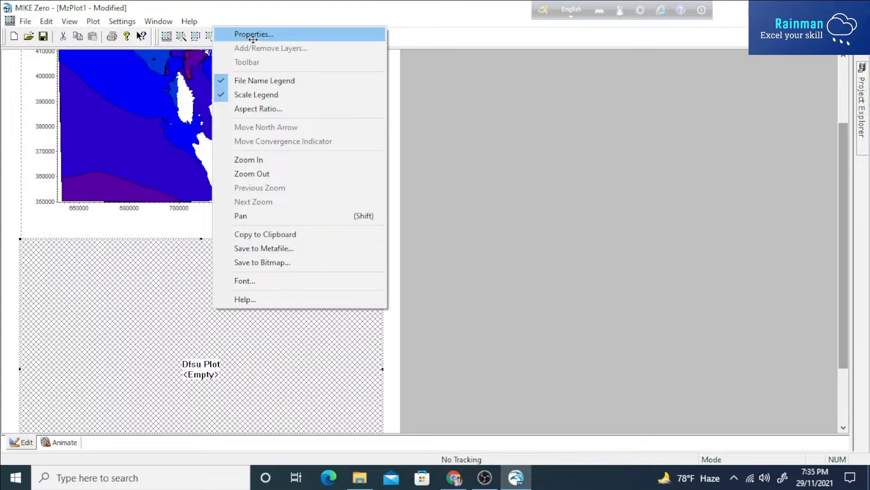
# - Load SE_Min_Max_Mean.dfsu as the lower plot's data file
pyautogui.click(253, 34)
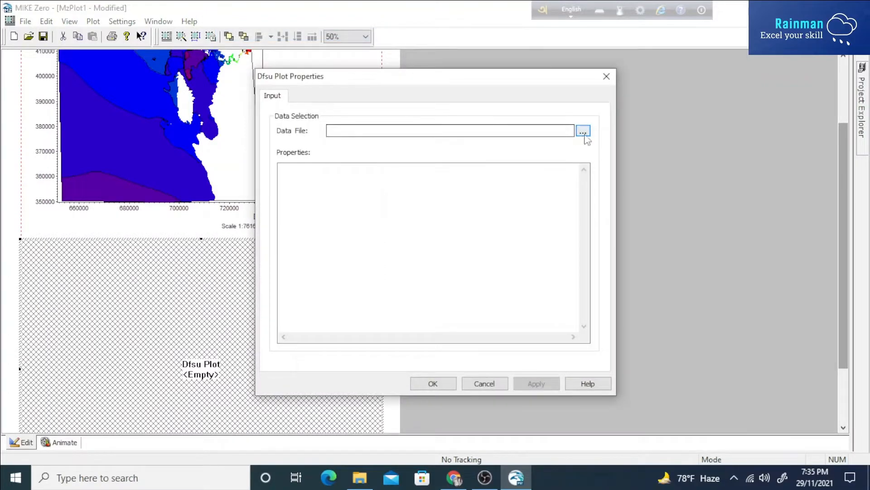
pyautogui.click(583, 131)
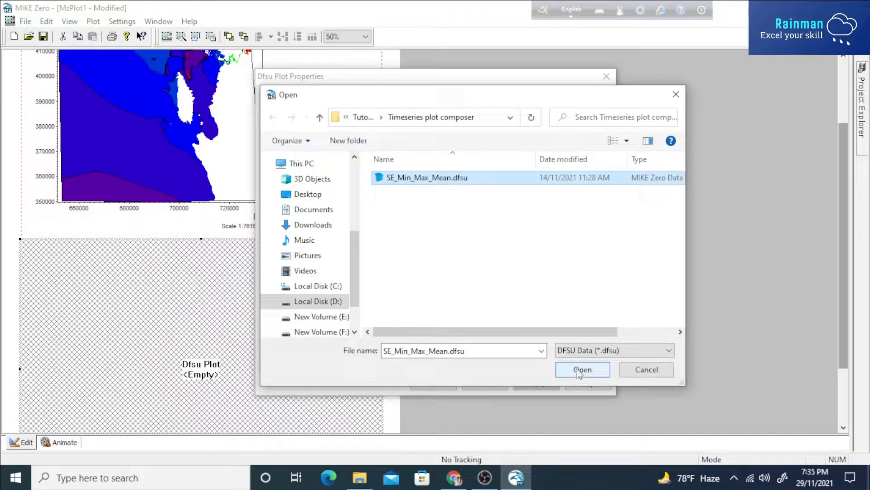
pyautogui.click(582, 369)
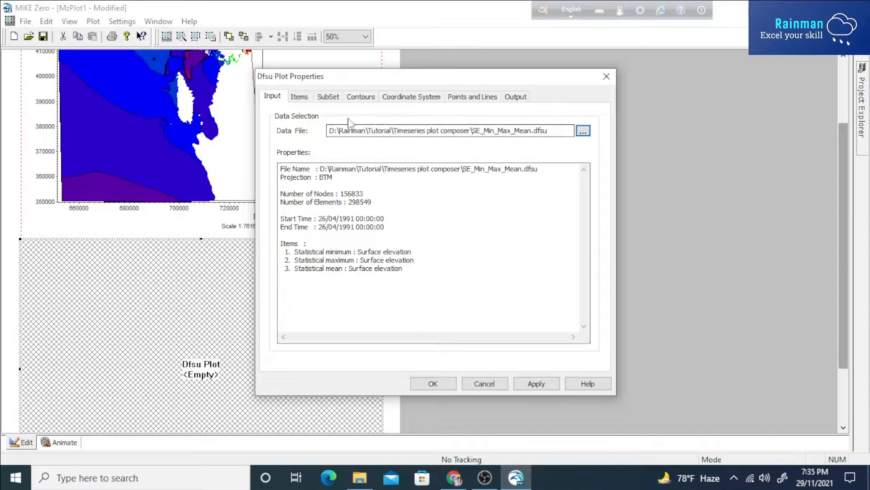
# - Contour the 'Statistical minimum : Surface elevation' item, apply, and close the properties
pyautogui.click(299, 96)
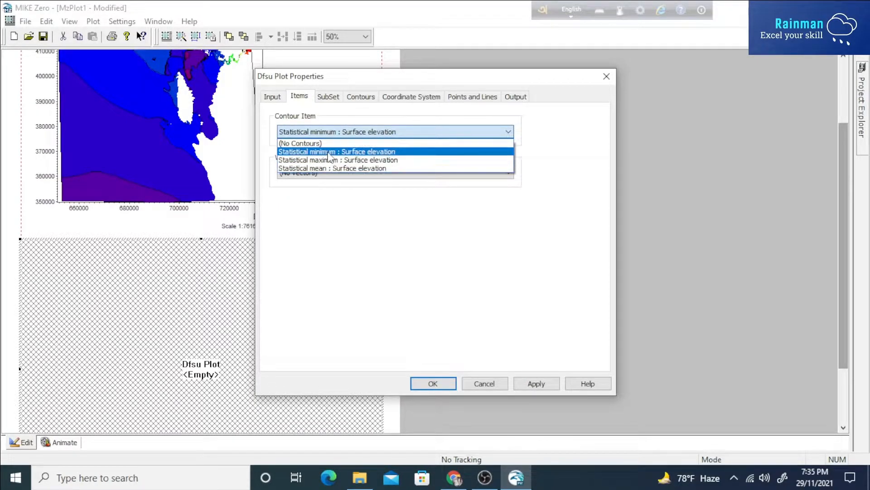
pyautogui.click(336, 151)
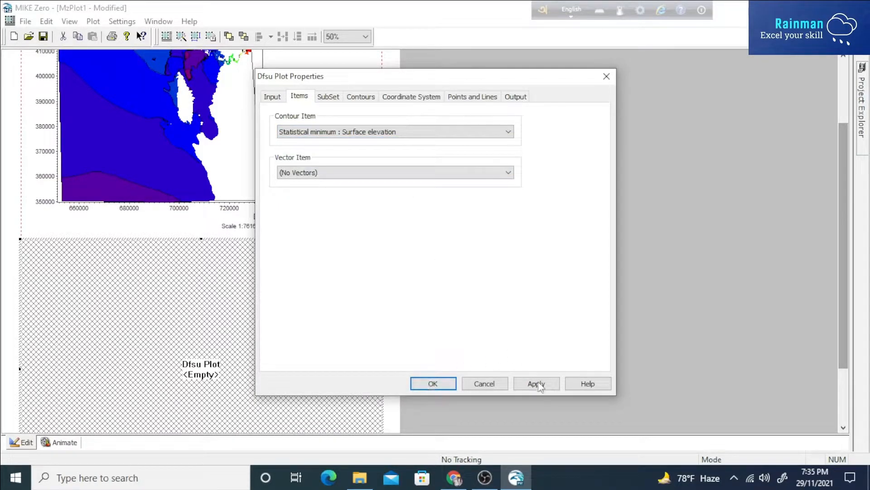
pyautogui.click(536, 384)
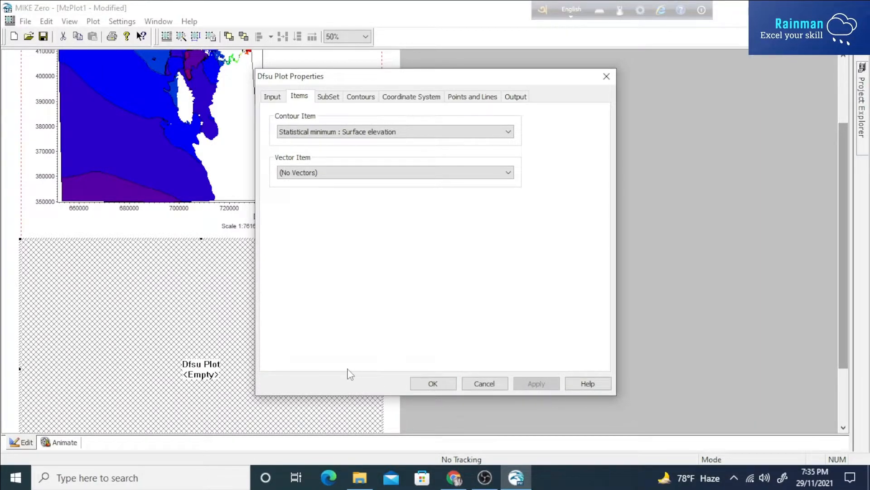
pyautogui.click(433, 383)
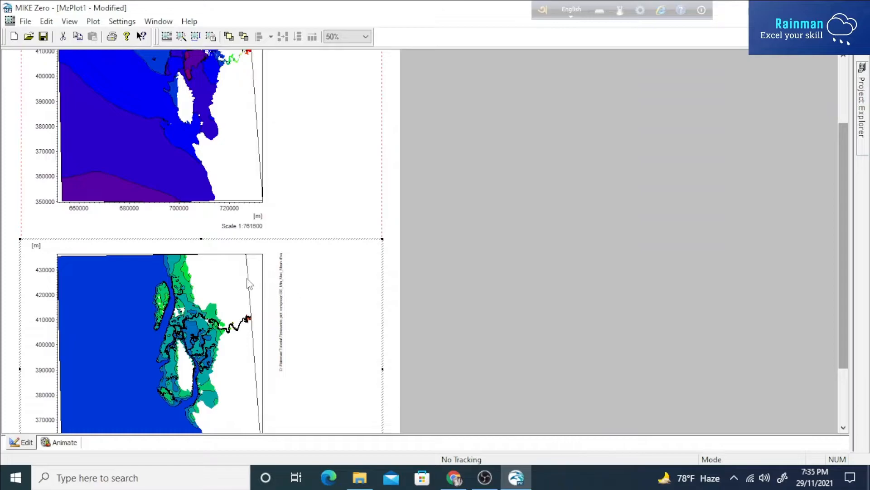
pyautogui.rightClick(249, 283)
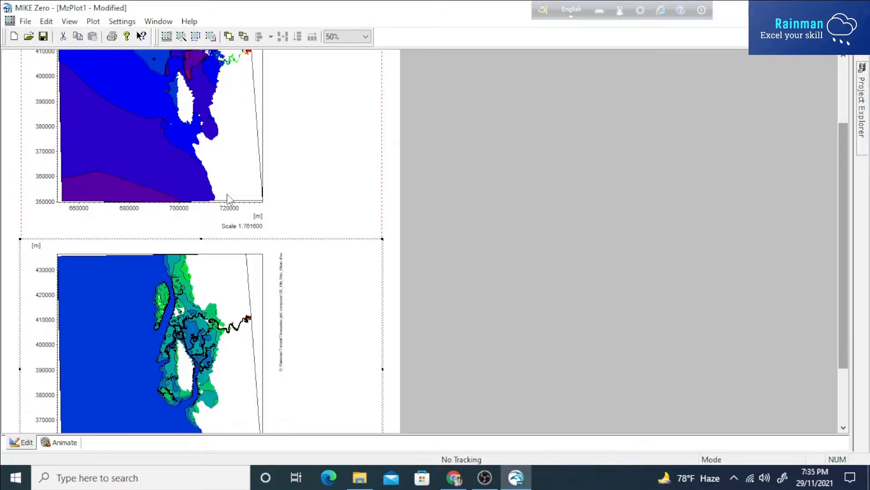
pyautogui.scroll(-3)
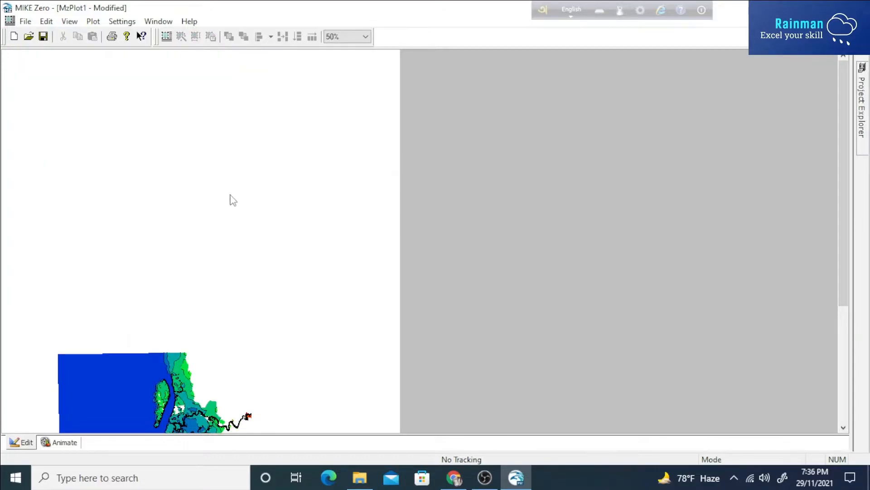
# - In the upper plot's Contours settings, disable Draw Isolines and enable Plot color Legend
pyautogui.click(222, 194)
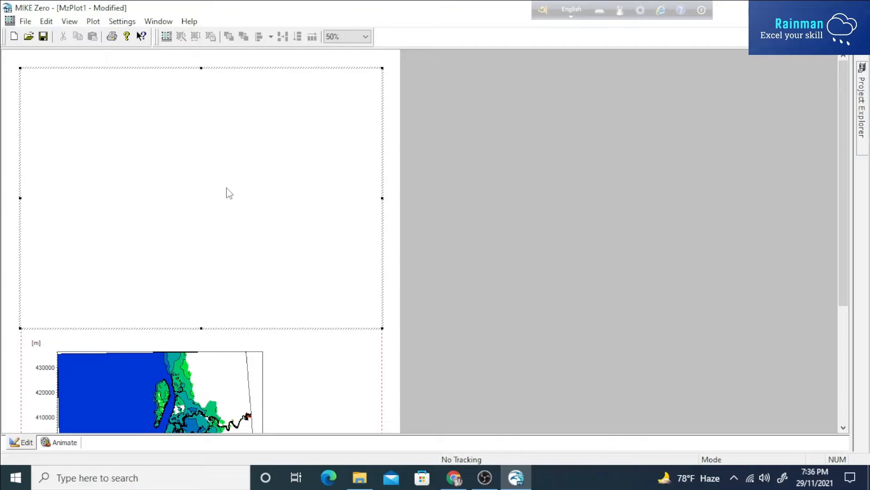
pyautogui.rightClick(228, 192)
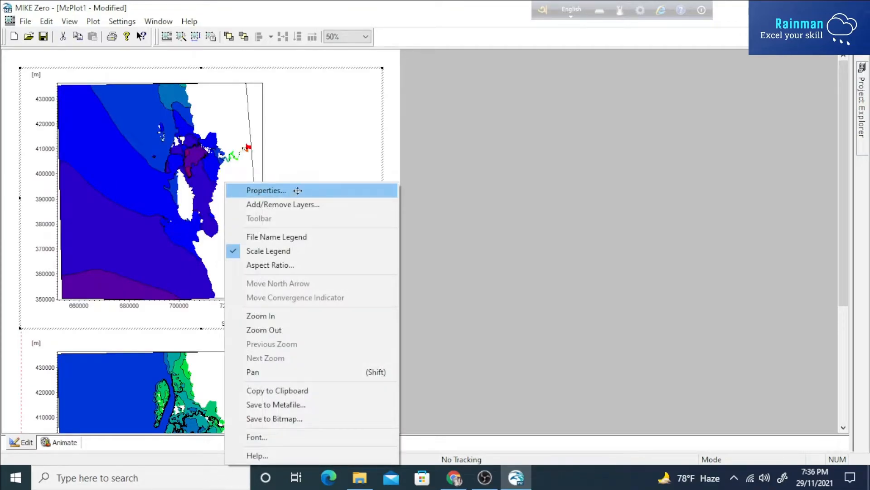
pyautogui.click(266, 191)
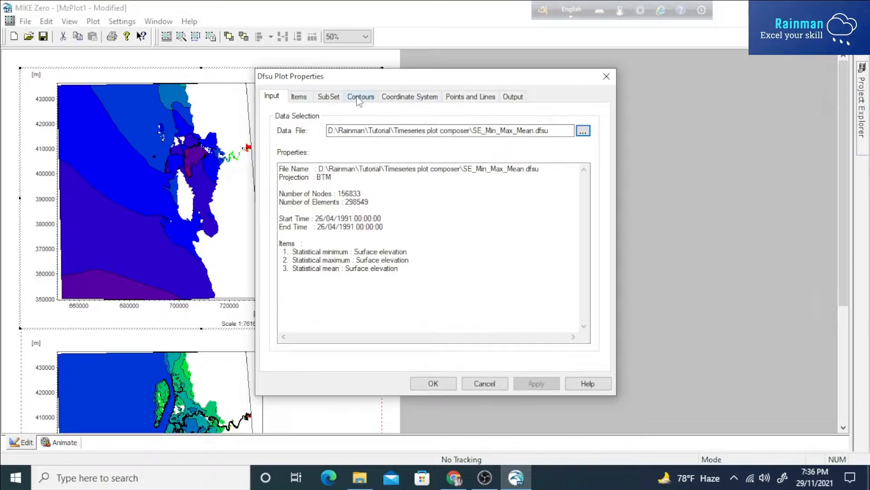
pyautogui.click(360, 96)
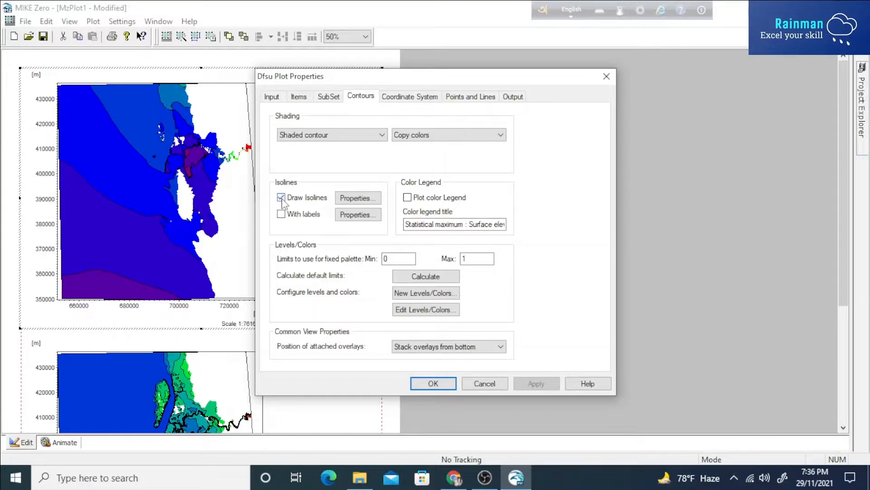
pyautogui.click(281, 198)
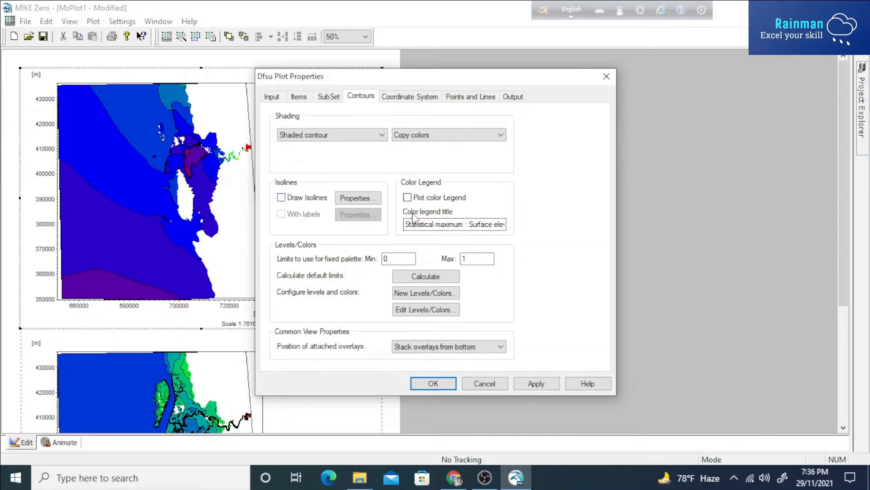
pyautogui.click(407, 197)
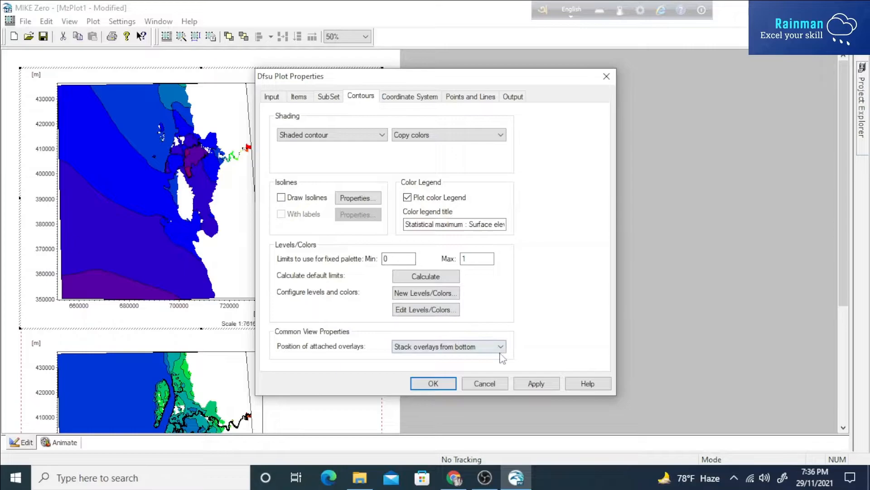
pyautogui.click(535, 383)
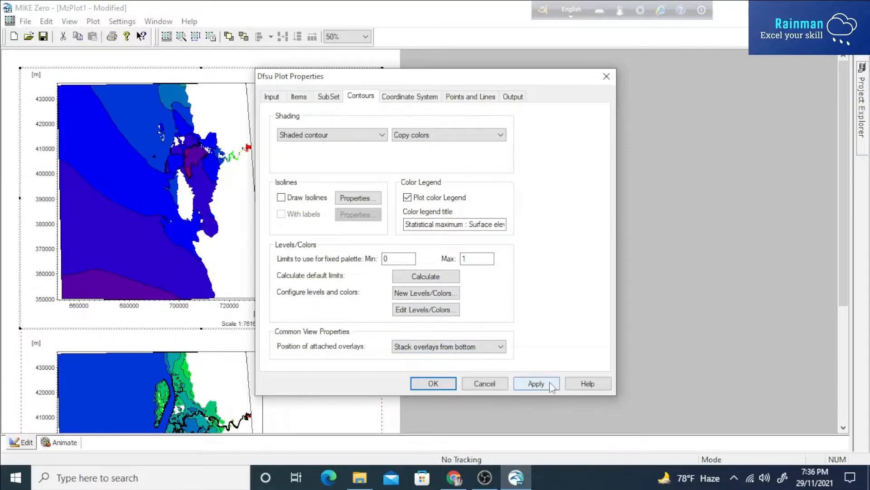
pyautogui.click(536, 383)
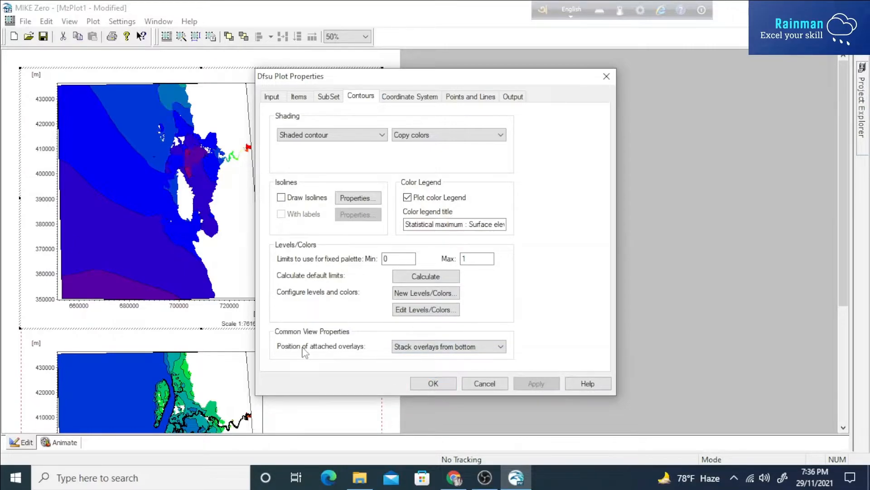
pyautogui.click(433, 384)
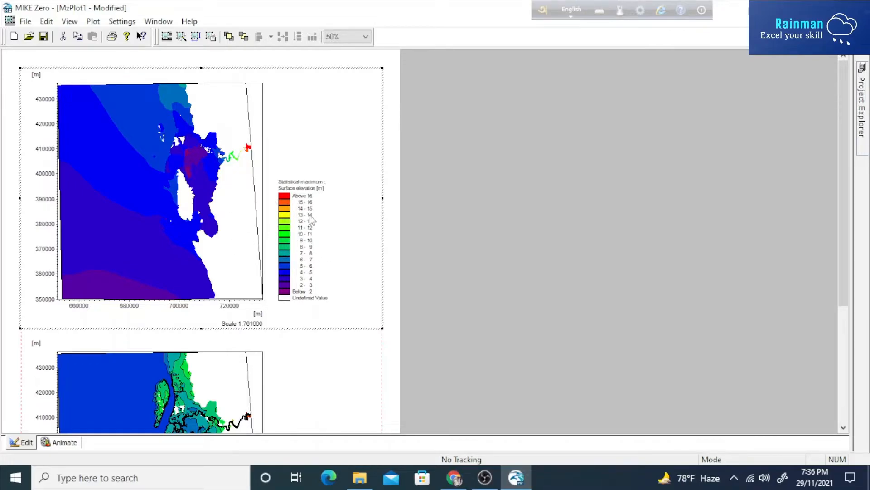
pyautogui.moveTo(289, 248)
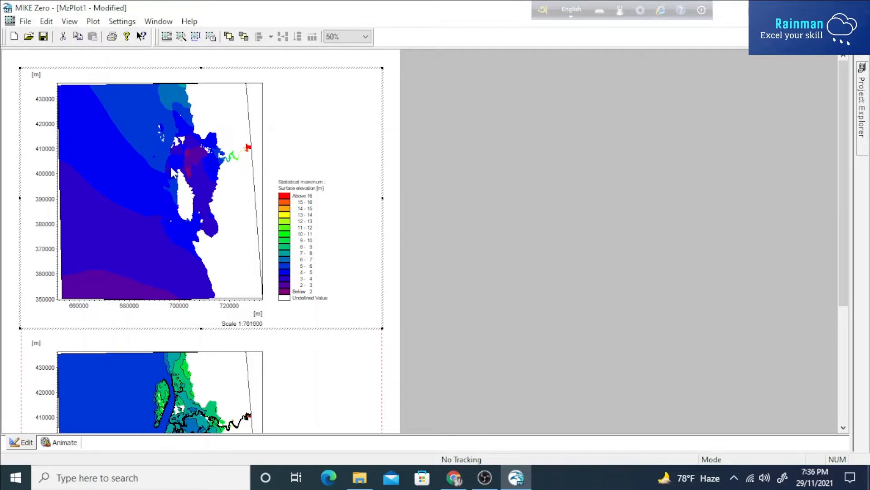
pyautogui.moveTo(118, 133)
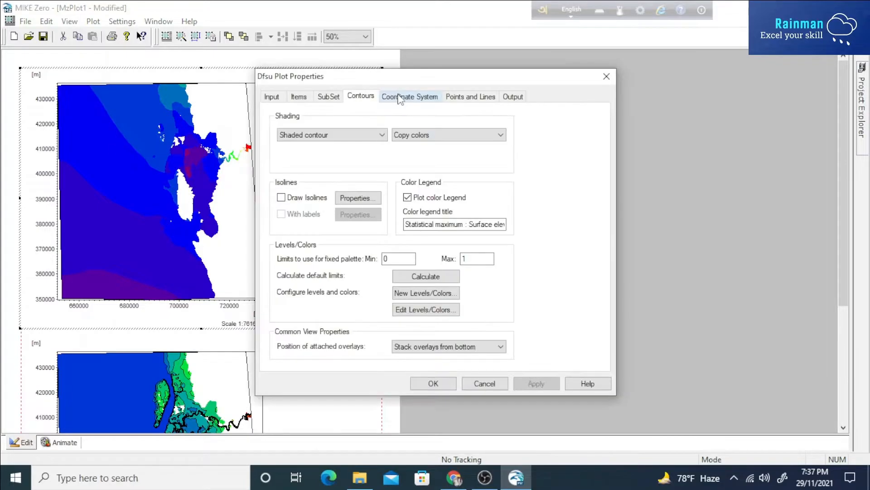
# - Enter 'Easting' as the X-axis title and 'Northing' as the Y-axis title, then apply
pyautogui.click(409, 96)
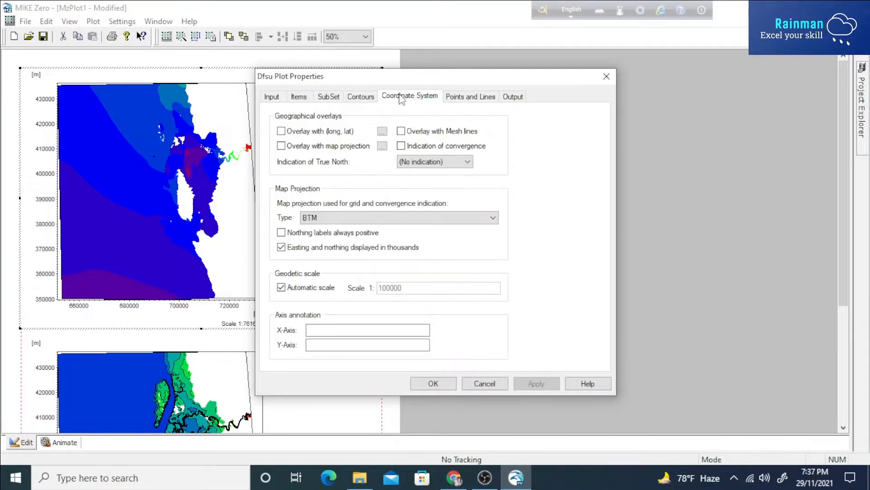
pyautogui.click(367, 330)
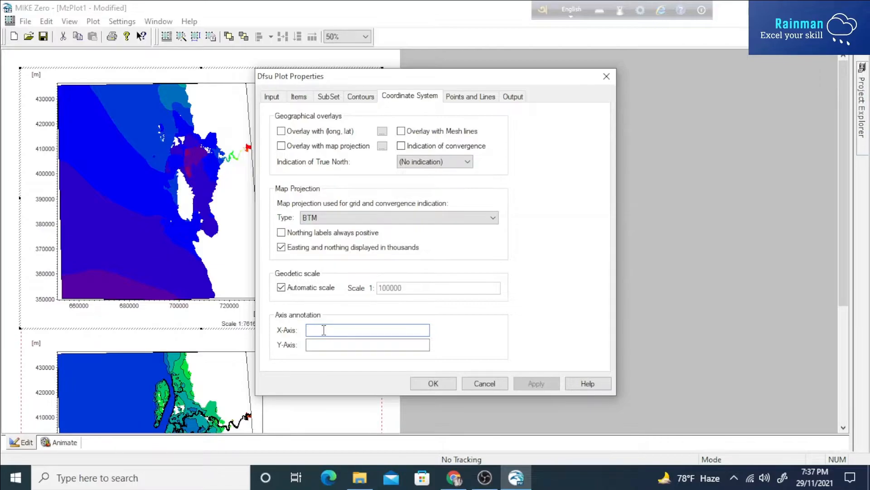
pyautogui.write('Easting')
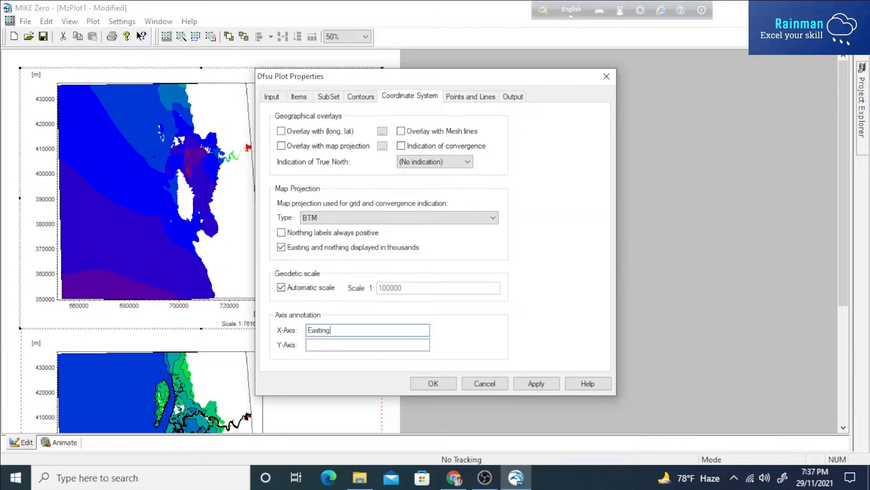
pyautogui.click(367, 344)
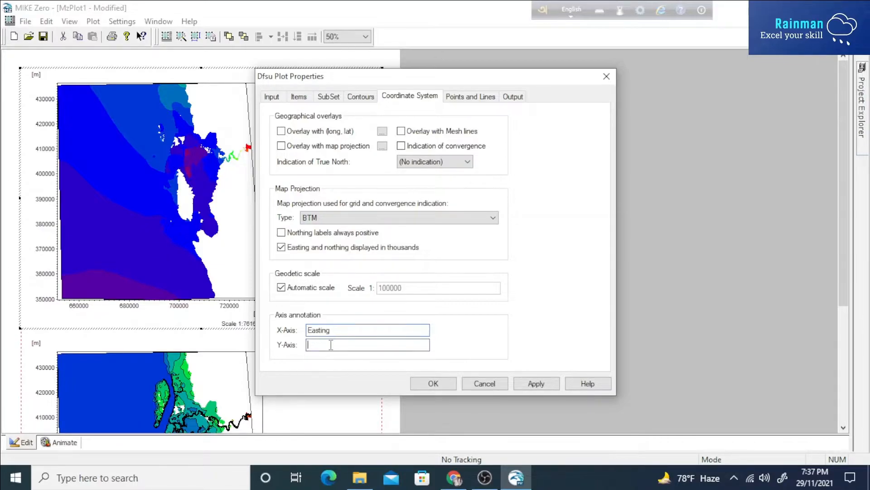
pyautogui.write('Northing')
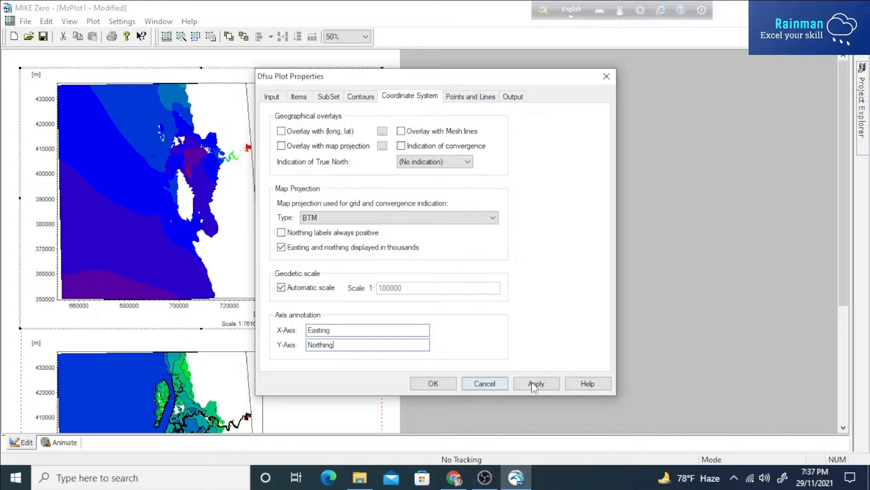
pyautogui.click(535, 383)
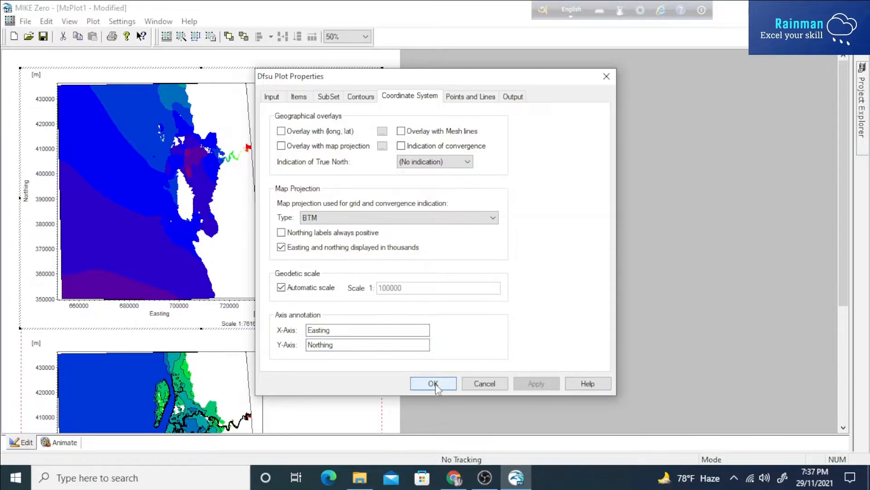
pyautogui.click(434, 383)
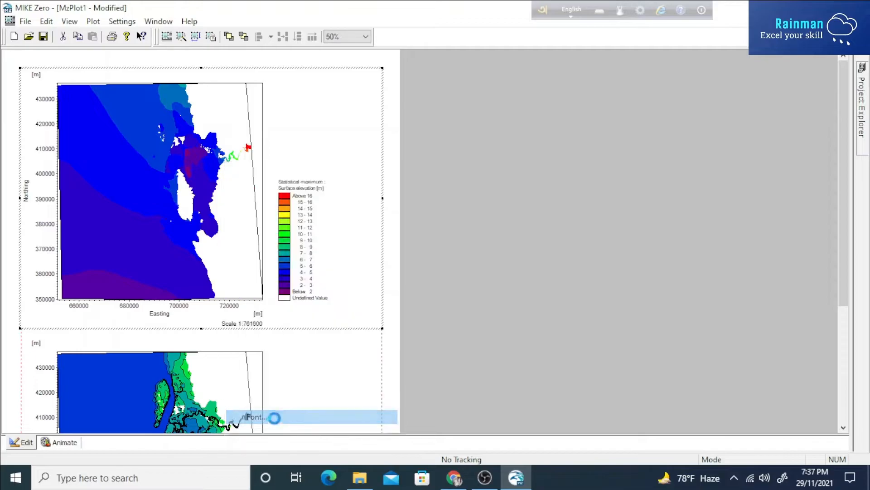
# - Close the Font dialog unchanged and set the page zoom to 100%
pyautogui.click(253, 417)
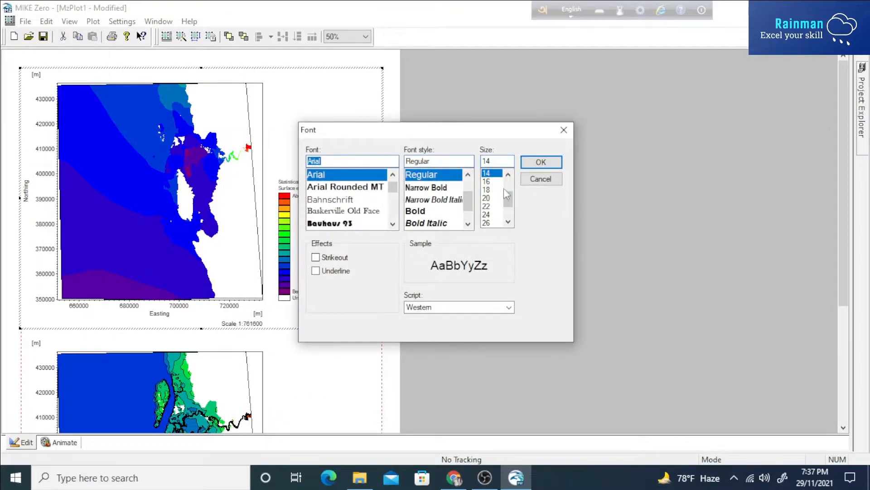
pyautogui.moveTo(544, 155)
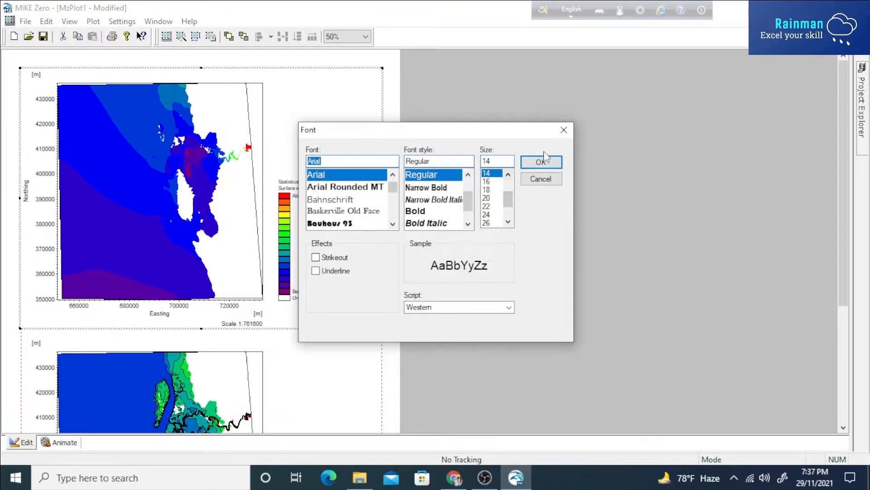
pyautogui.moveTo(564, 130)
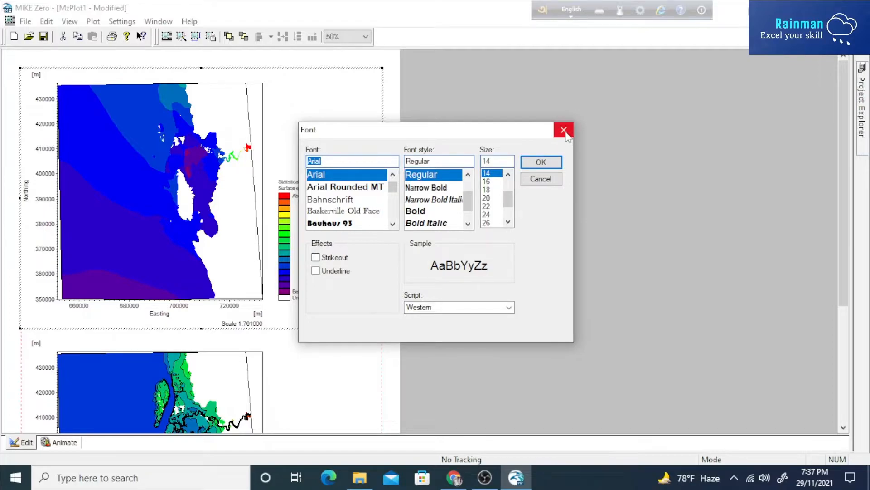
pyautogui.click(565, 130)
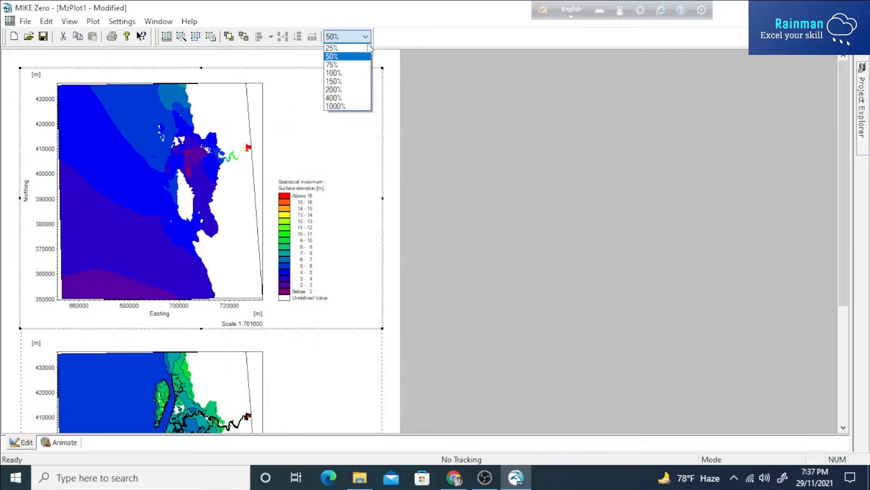
pyautogui.click(334, 73)
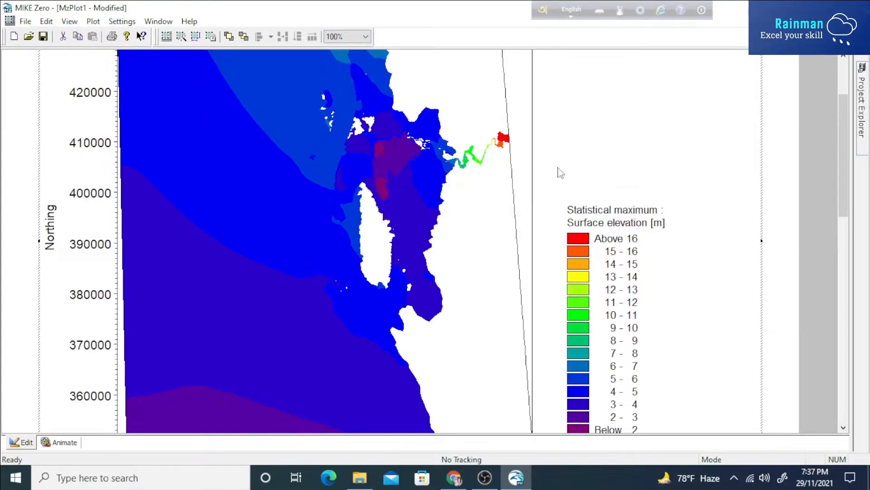
pyautogui.moveTo(635, 248)
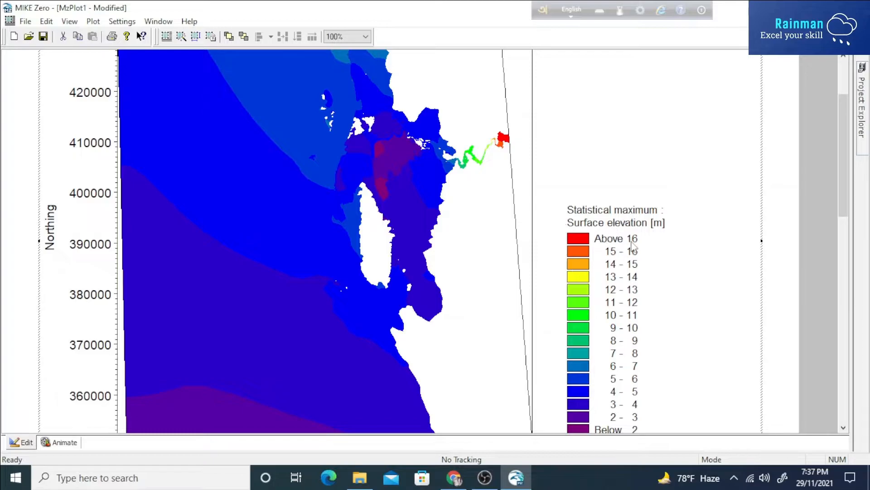
pyautogui.scroll(-3)
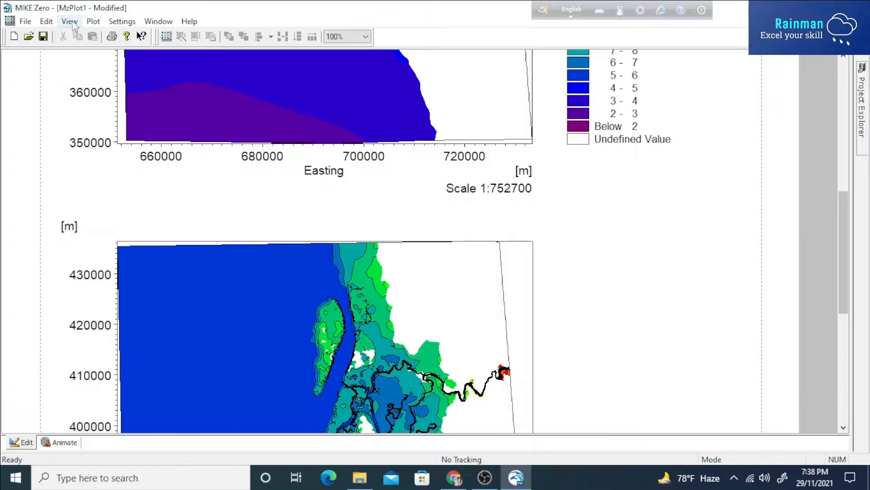
# - Save a View > Snapshot of the page to the Desktop as JPEG file 'test'
pyautogui.click(69, 22)
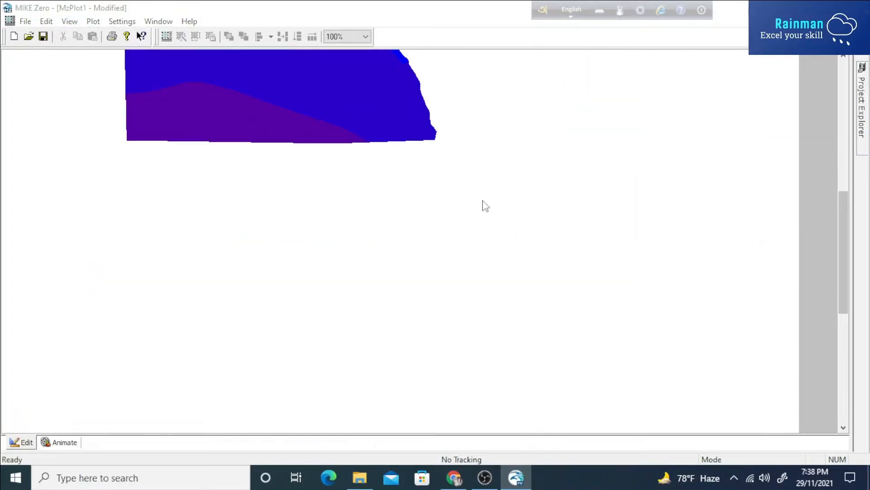
pyautogui.scroll(-3)
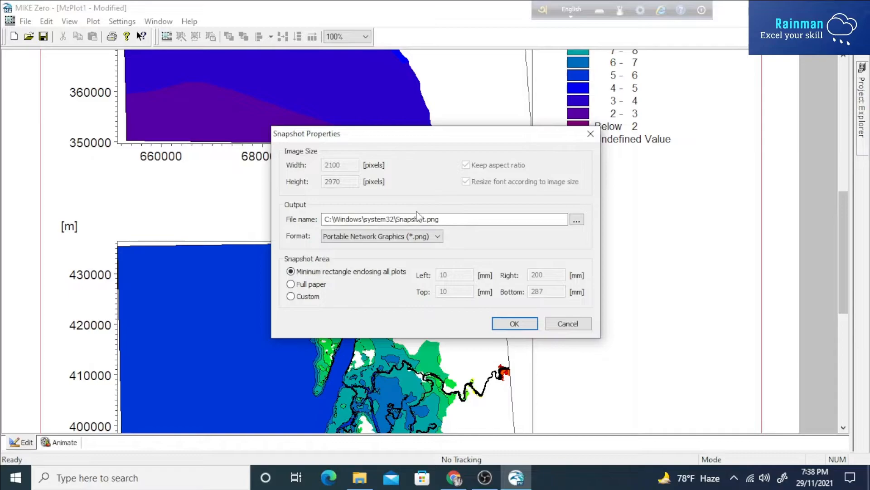
pyautogui.click(576, 219)
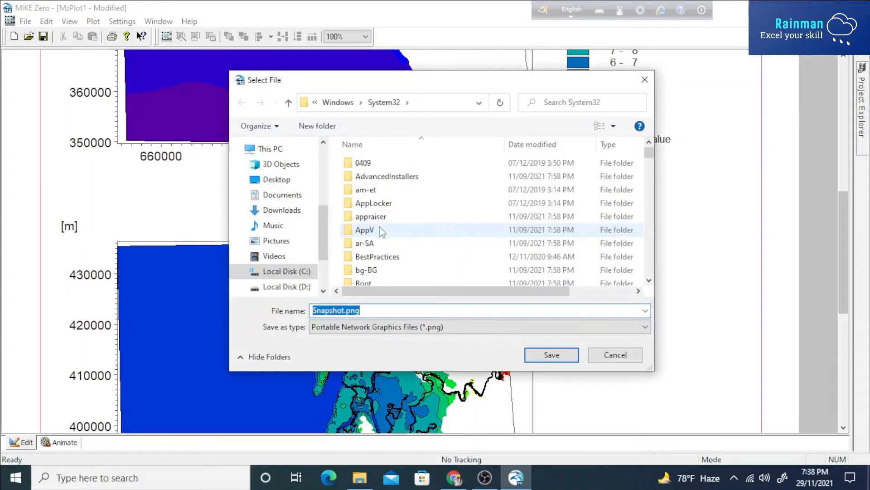
pyautogui.click(281, 164)
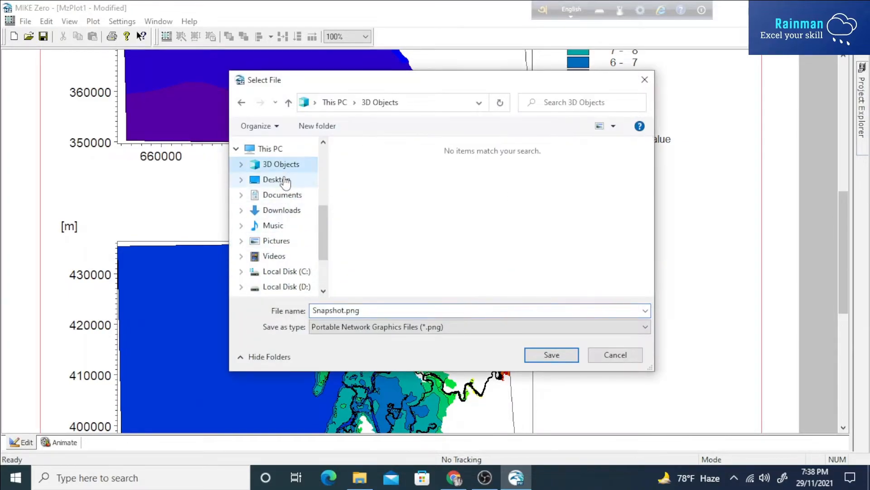
pyautogui.click(277, 180)
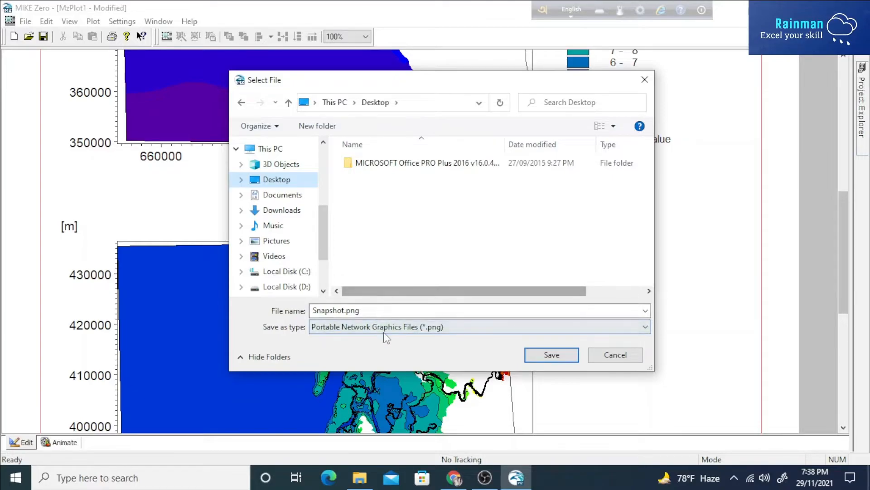
pyautogui.click(645, 327)
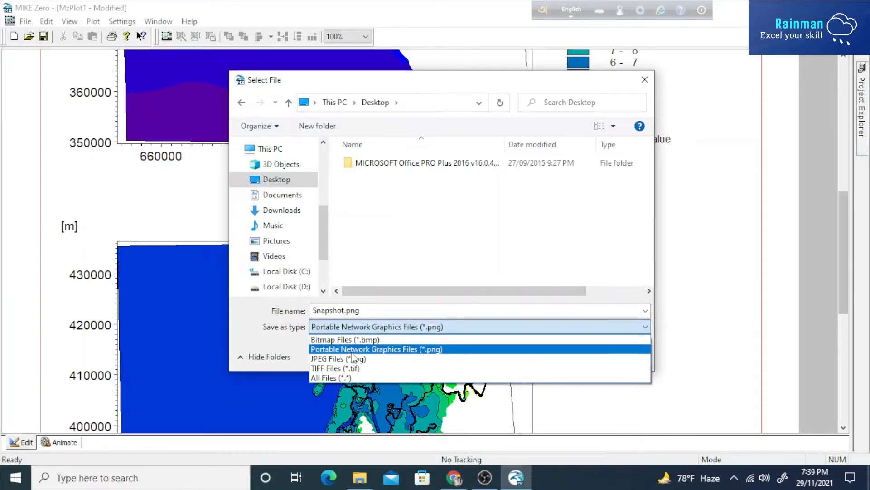
pyautogui.click(339, 359)
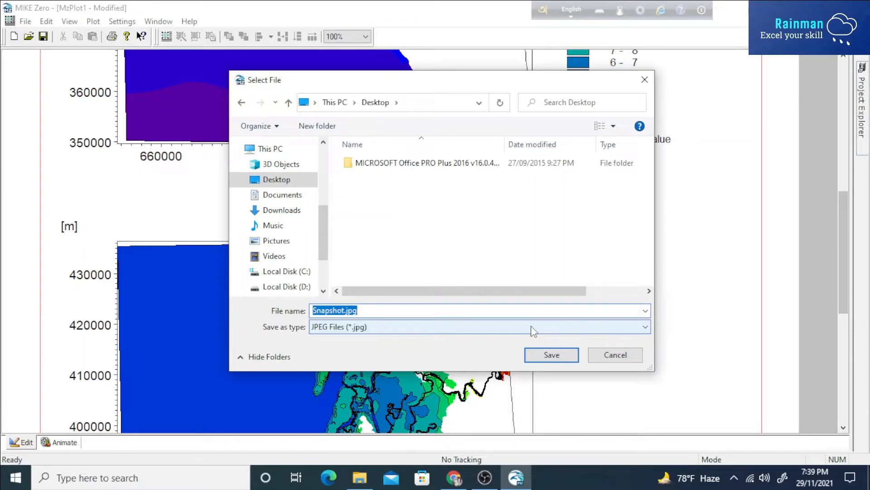
pyautogui.write('test')
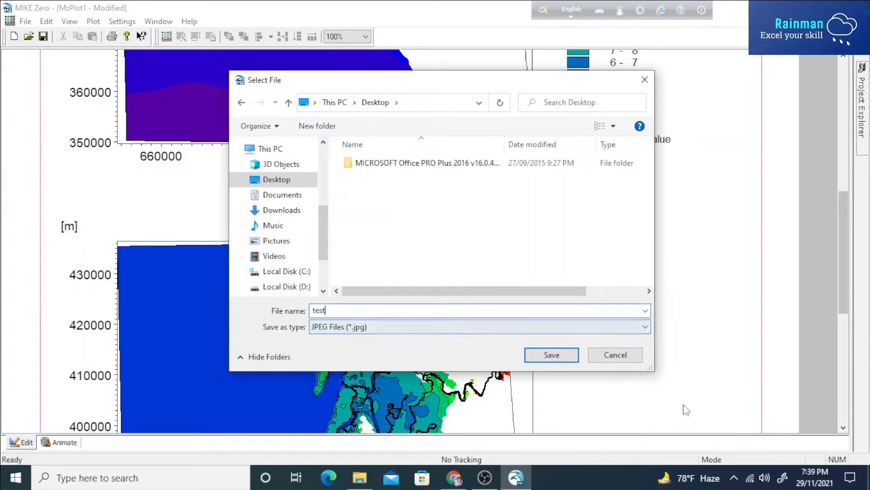
pyautogui.click(551, 354)
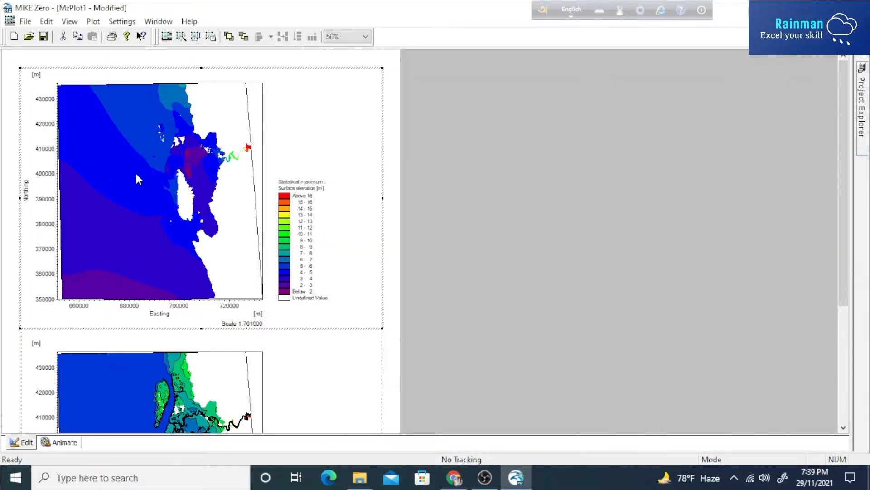
pyautogui.moveTo(141, 171)
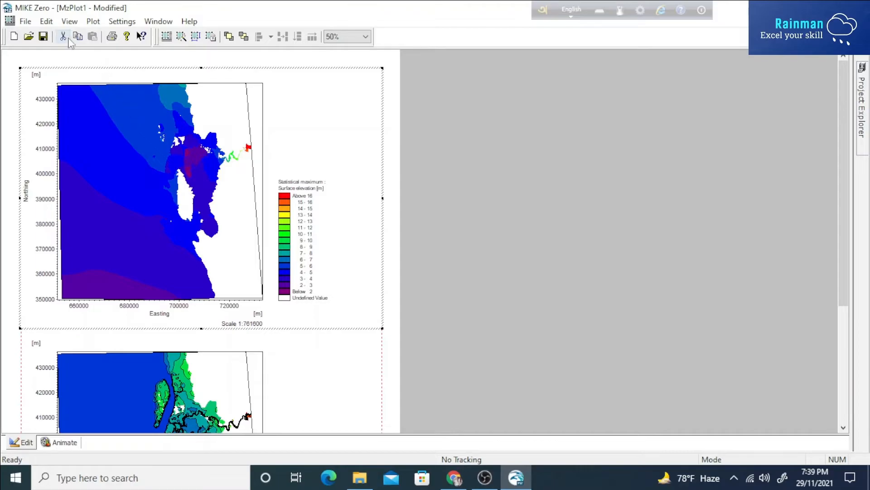
# - Size the top elevation plot to 300 mm wide, entering 15 for the height
pyautogui.click(93, 21)
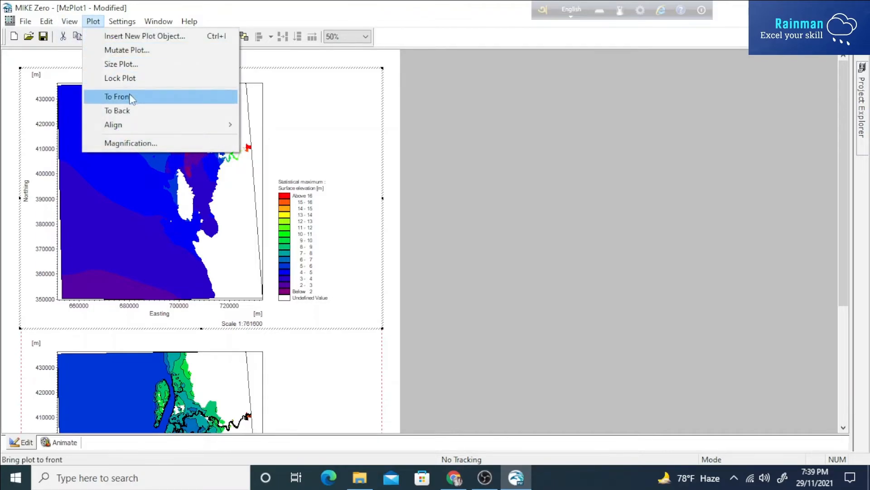
pyautogui.click(121, 64)
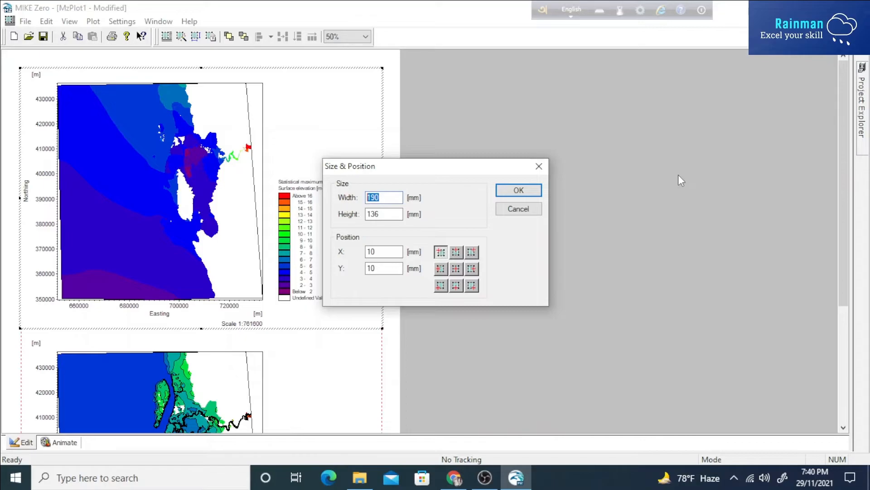
pyautogui.write('3')
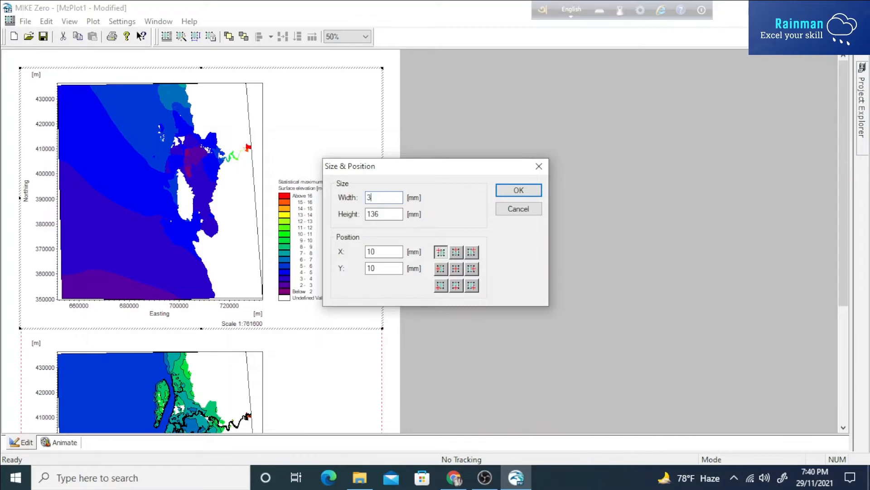
pyautogui.write('00')
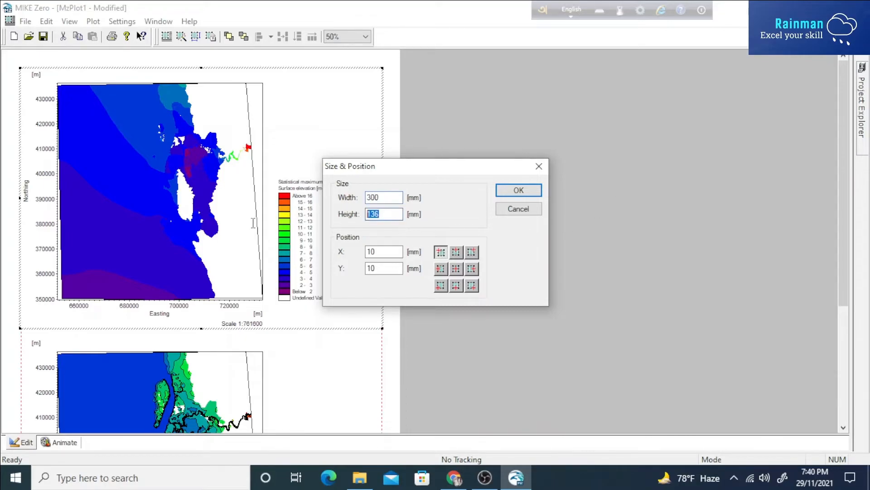
pyautogui.write('15')
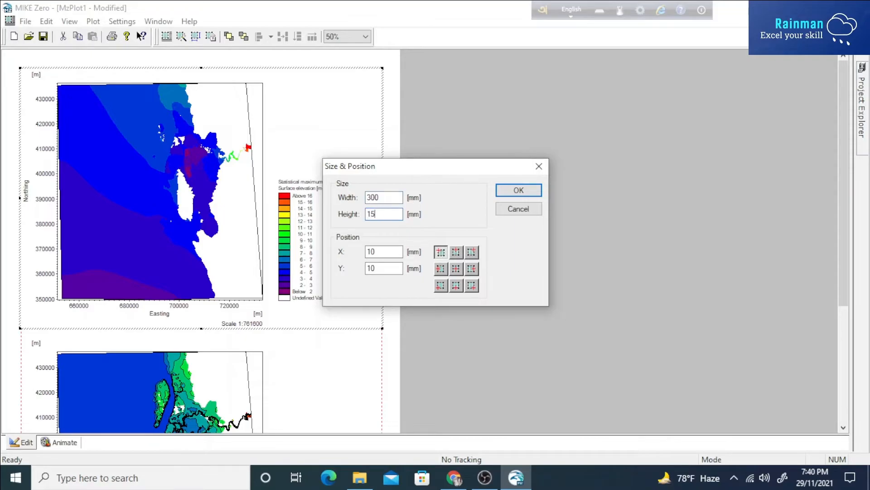
pyautogui.click(517, 190)
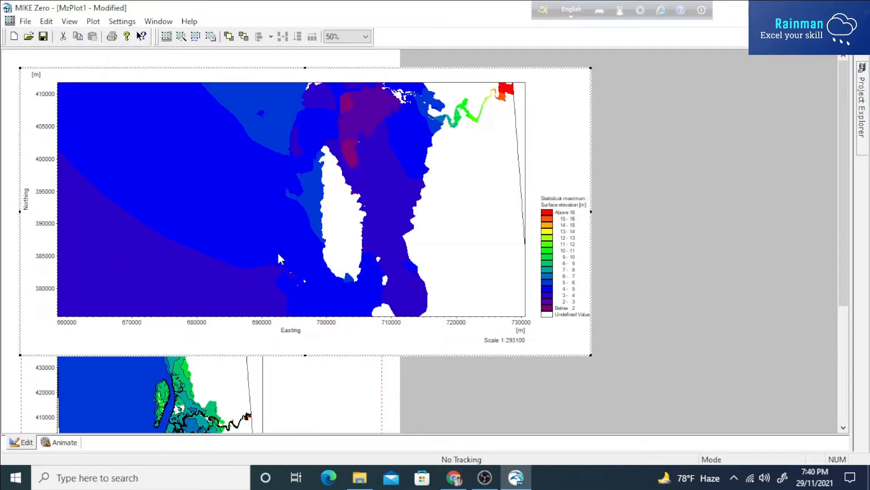
pyautogui.moveTo(336, 328)
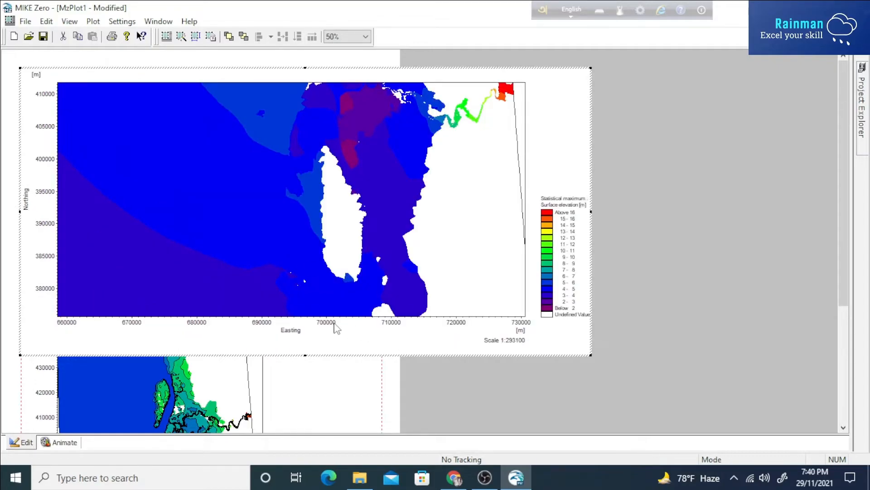
pyautogui.moveTo(356, 289)
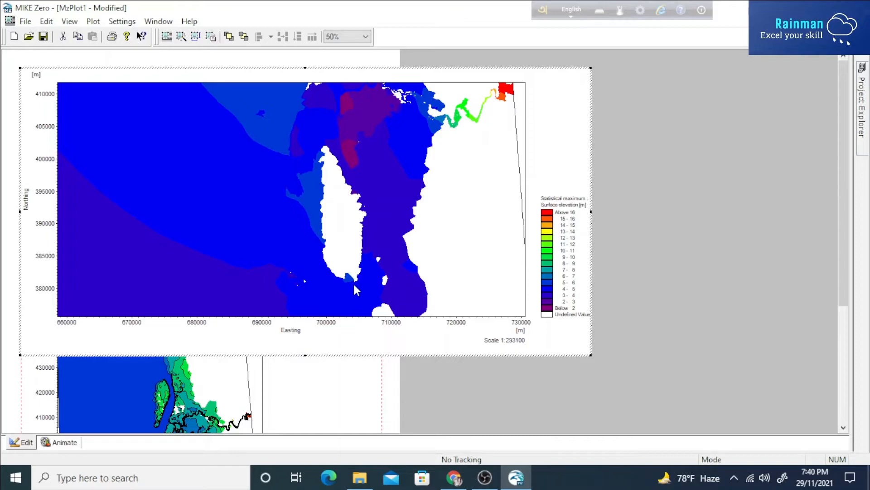
pyautogui.moveTo(351, 244)
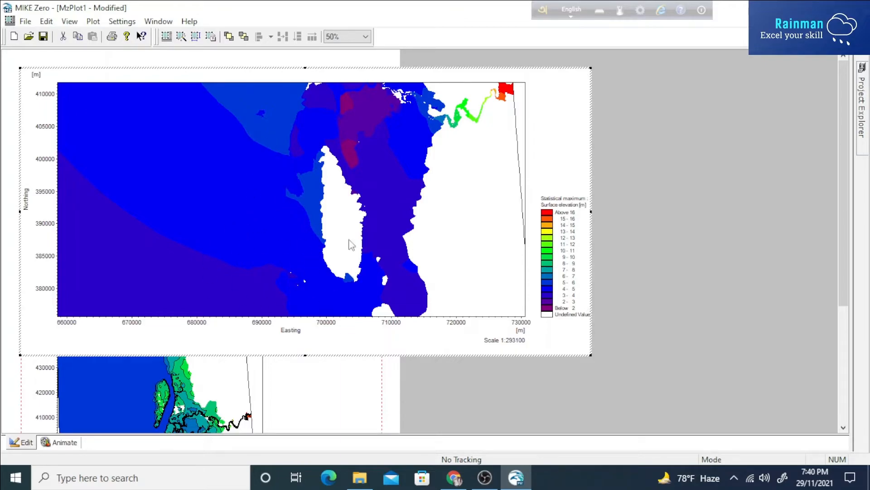
pyautogui.moveTo(528, 137)
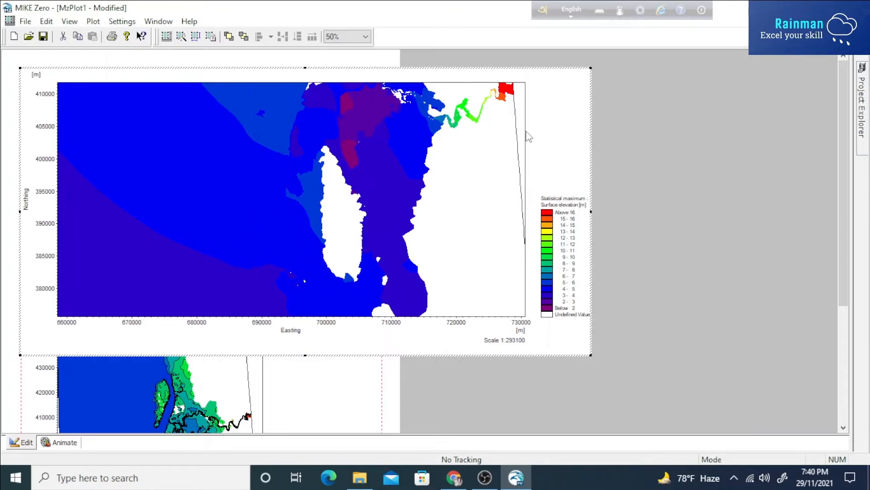
pyautogui.moveTo(538, 118)
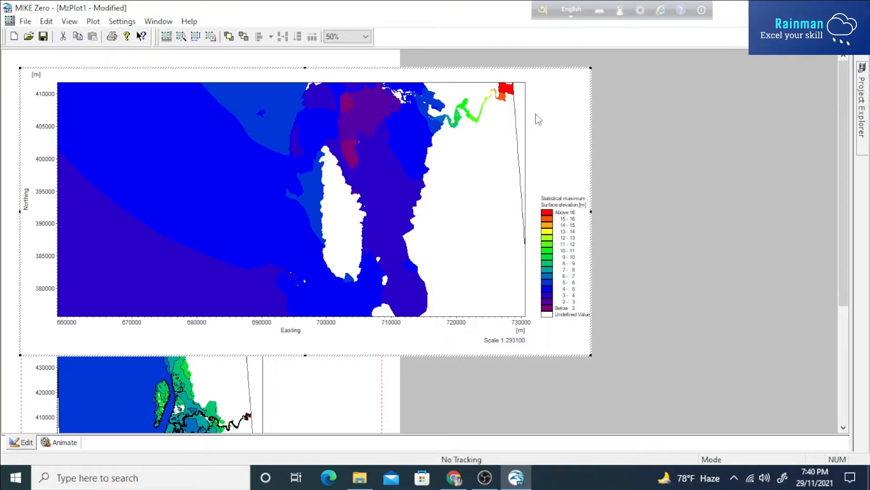
# - Save the plot to bitmap as a JPEG named test2 on the Desktop
pyautogui.rightClick(539, 120)
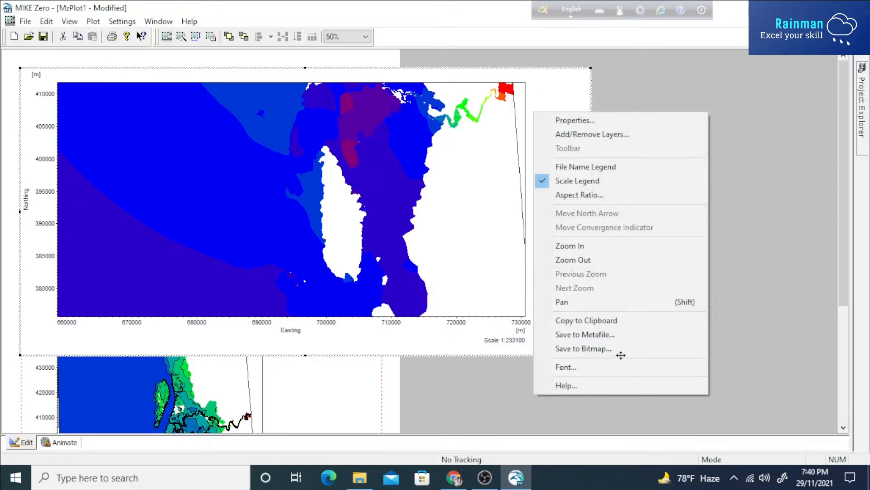
pyautogui.click(584, 348)
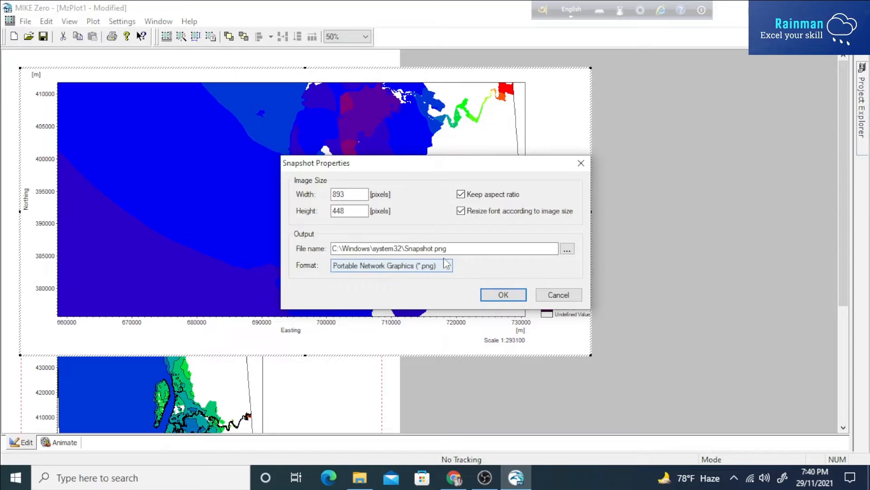
pyautogui.click(568, 247)
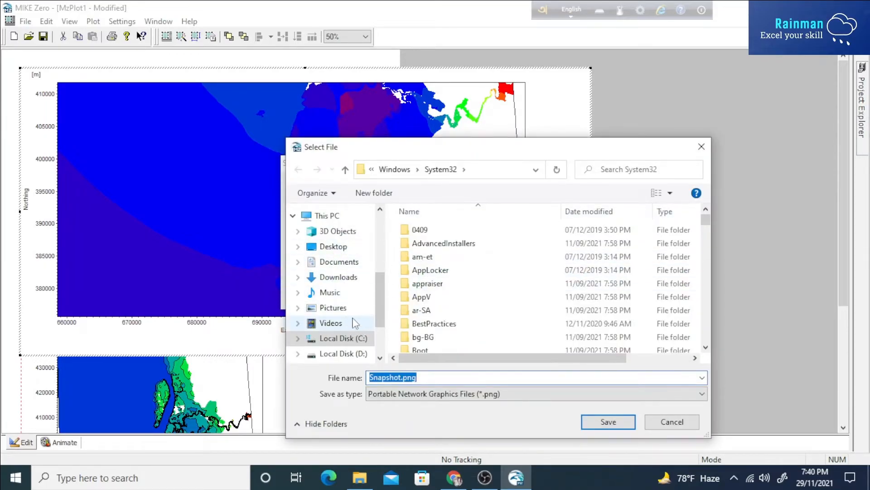
pyautogui.click(332, 246)
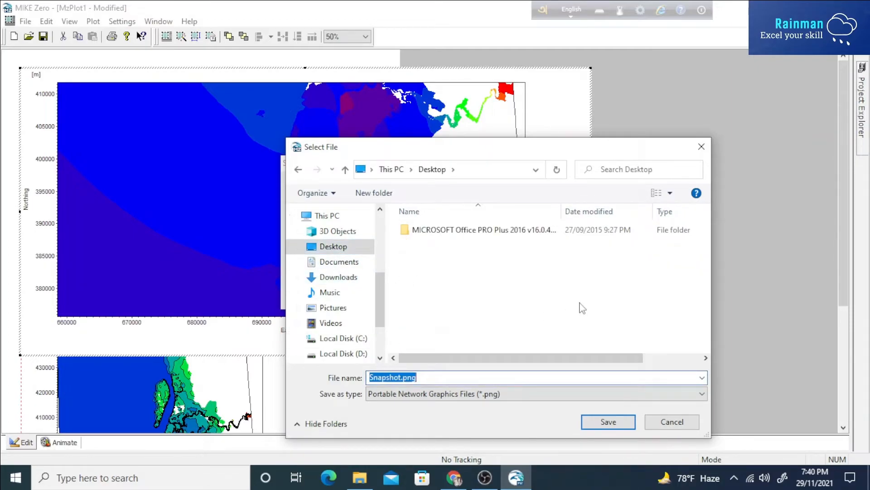
pyautogui.write('test2')
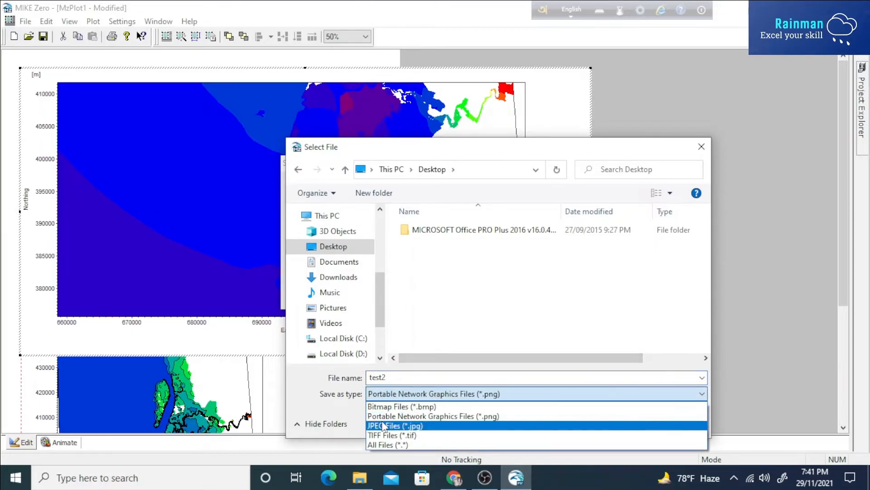
pyautogui.click(395, 425)
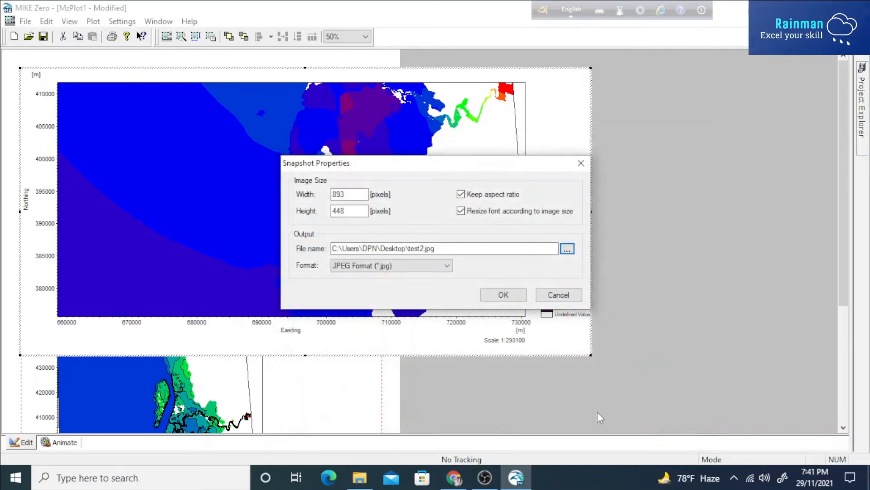
pyautogui.click(502, 294)
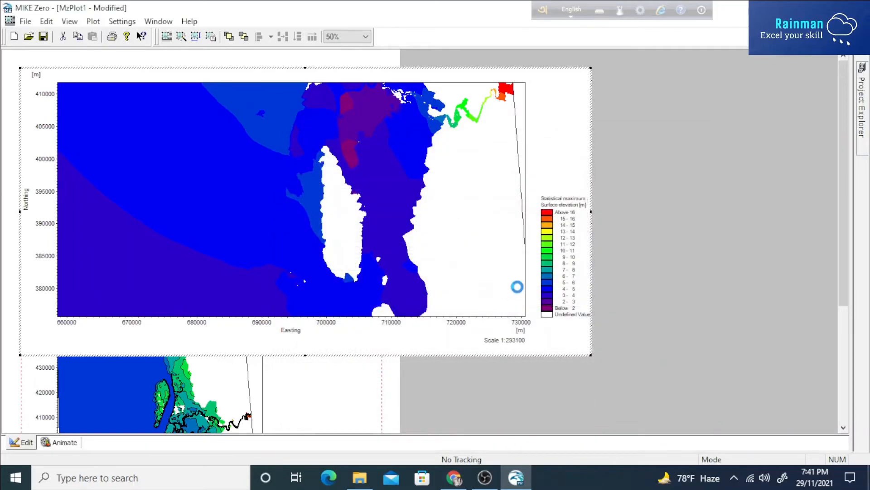
pyautogui.moveTo(521, 292)
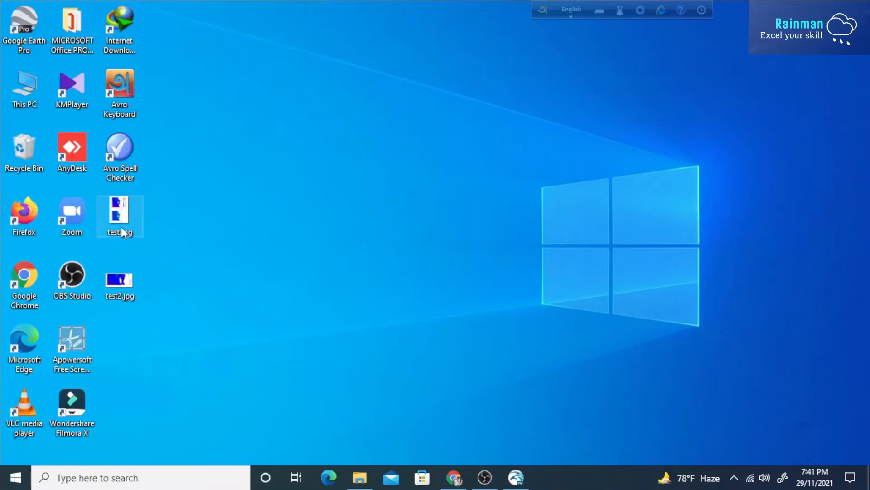
# - Open the exported test.jpg and test2.jpg images from the desktop to check them
pyautogui.doubleClick(119, 212)
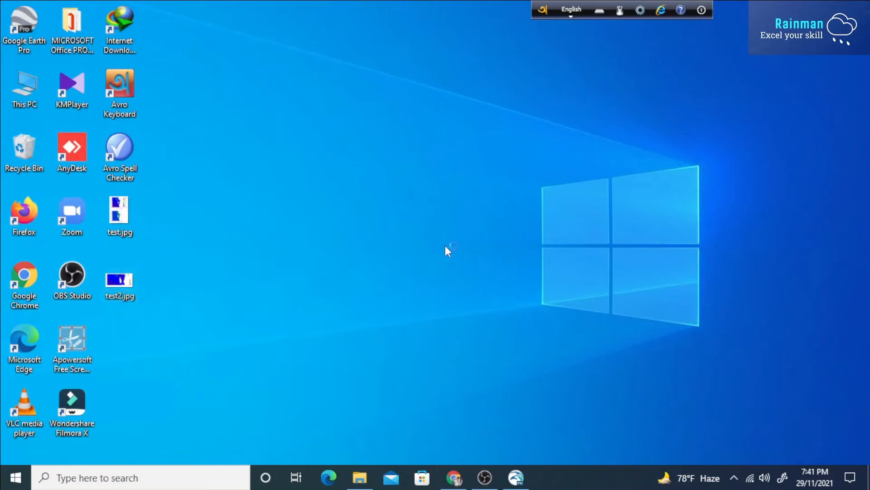
pyautogui.doubleClick(119, 280)
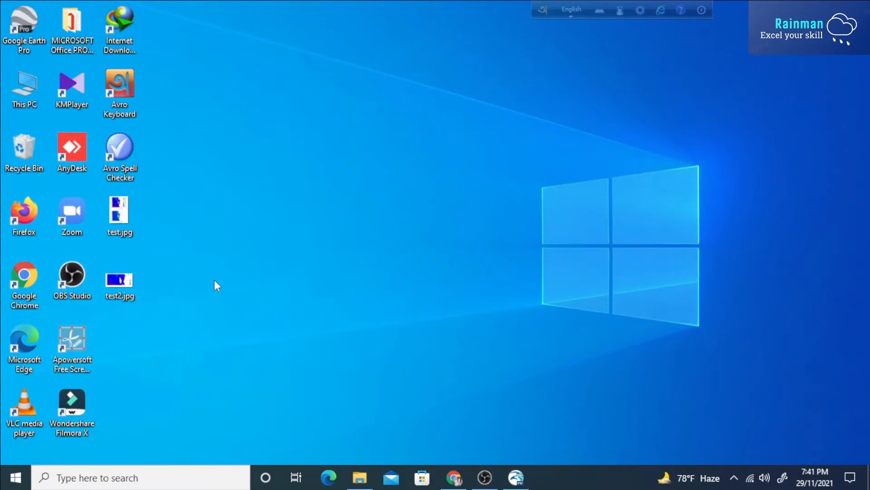
pyautogui.moveTo(228, 287)
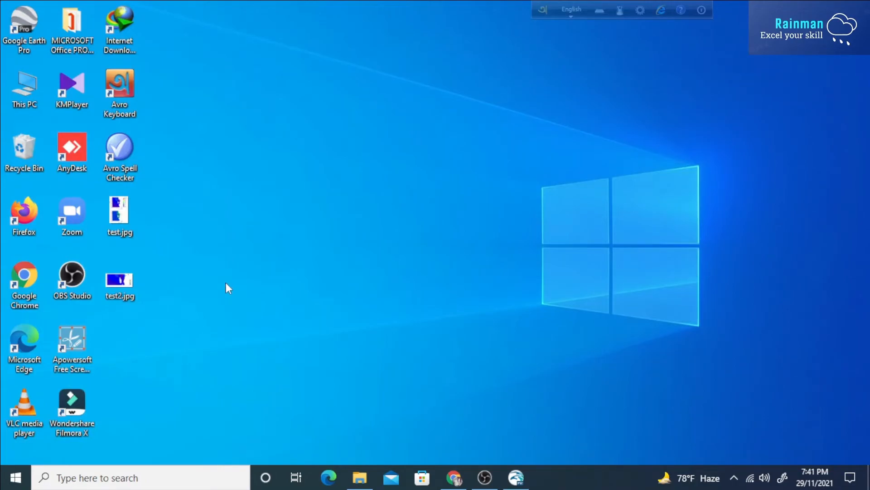
# - Back in MIKE Zero, try adding a Shape File layer row to the plot, then cancel
pyautogui.click(515, 477)
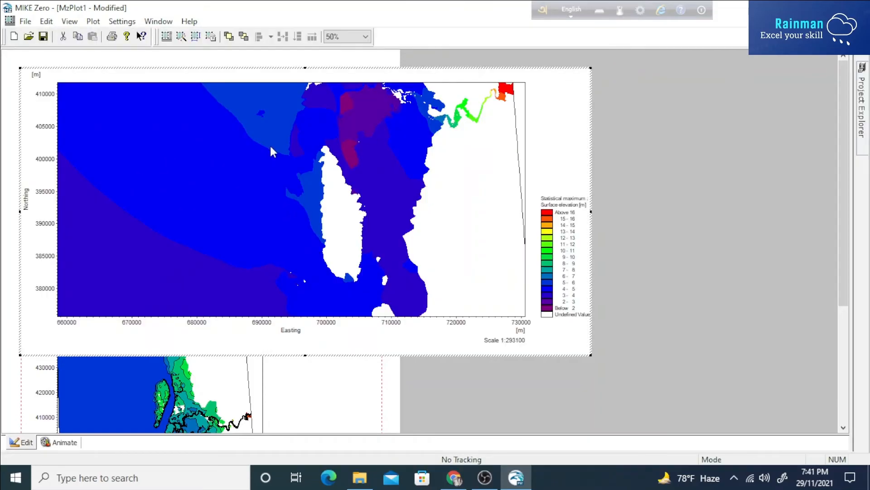
pyautogui.moveTo(232, 173)
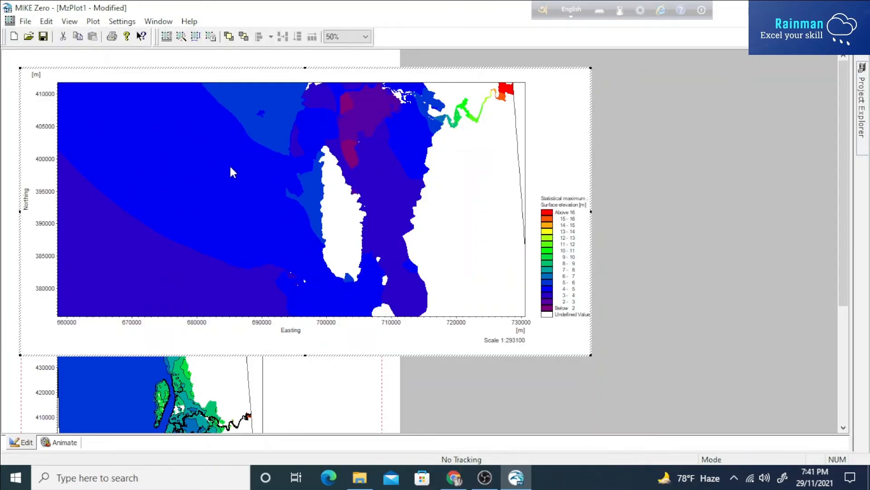
pyautogui.rightClick(232, 171)
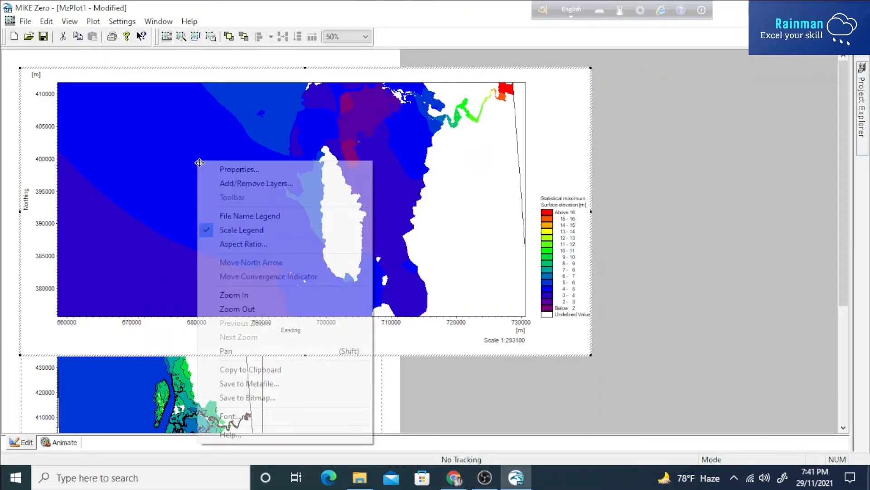
pyautogui.click(255, 183)
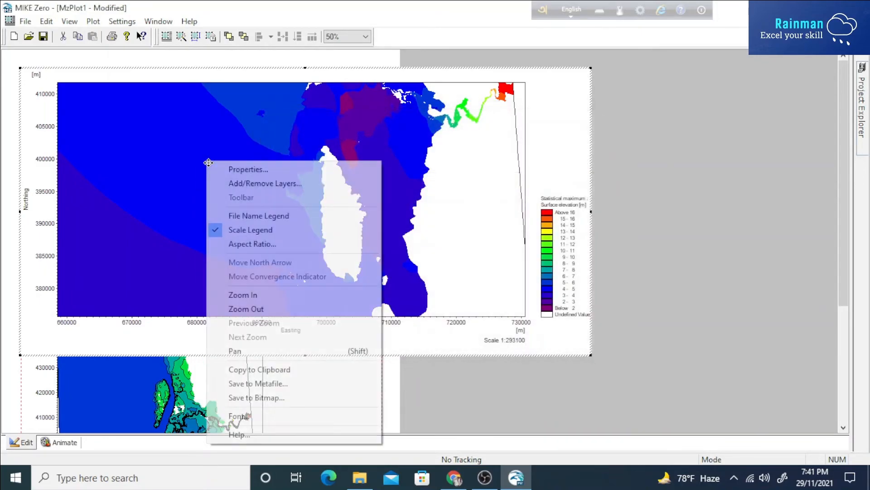
pyautogui.click(265, 183)
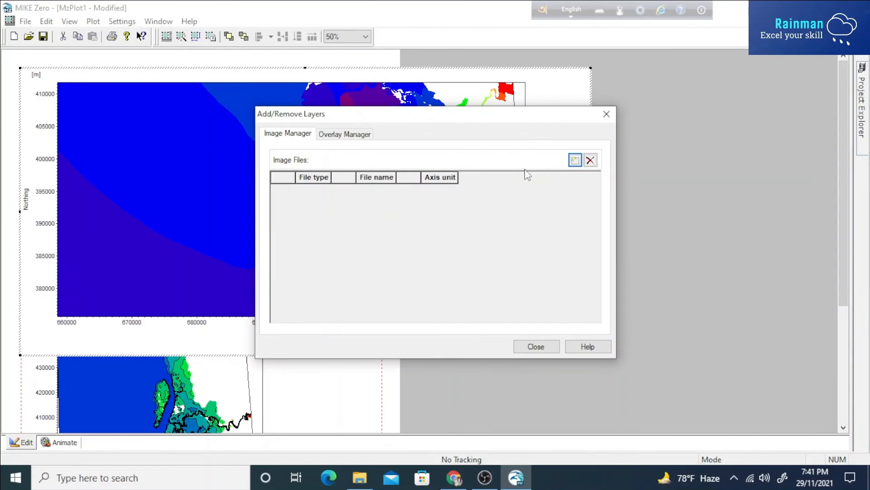
pyautogui.click(575, 160)
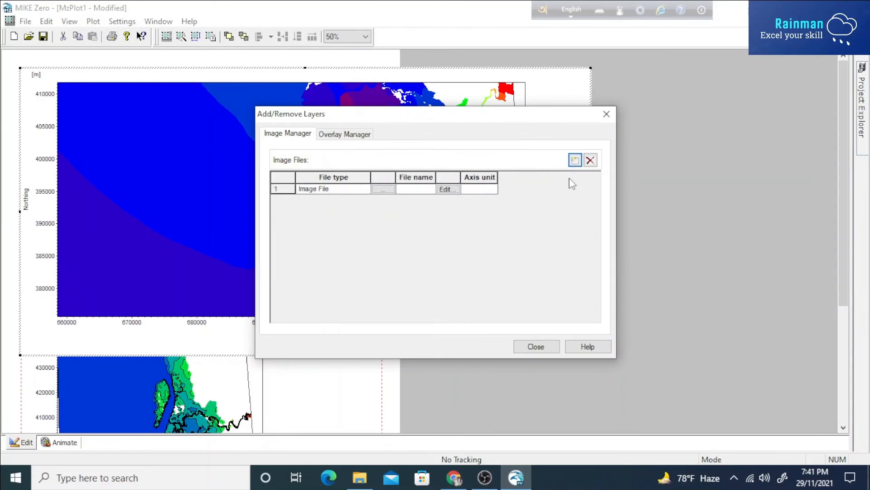
pyautogui.click(365, 188)
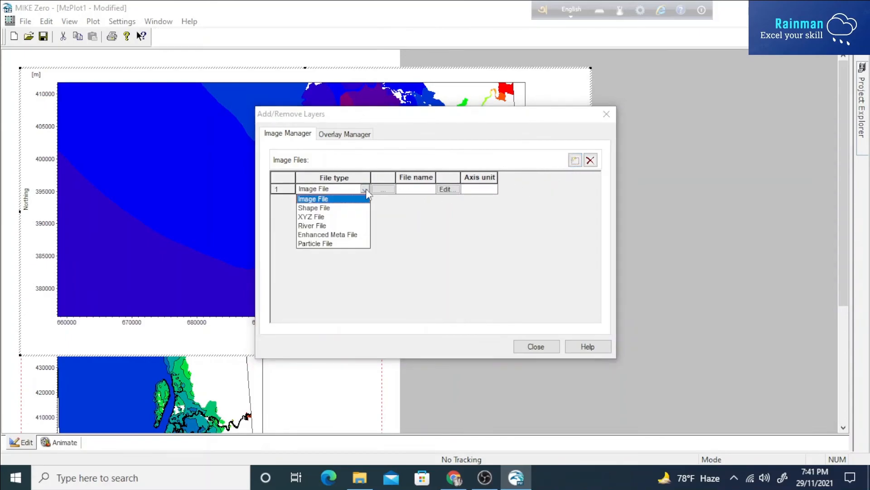
pyautogui.click(313, 208)
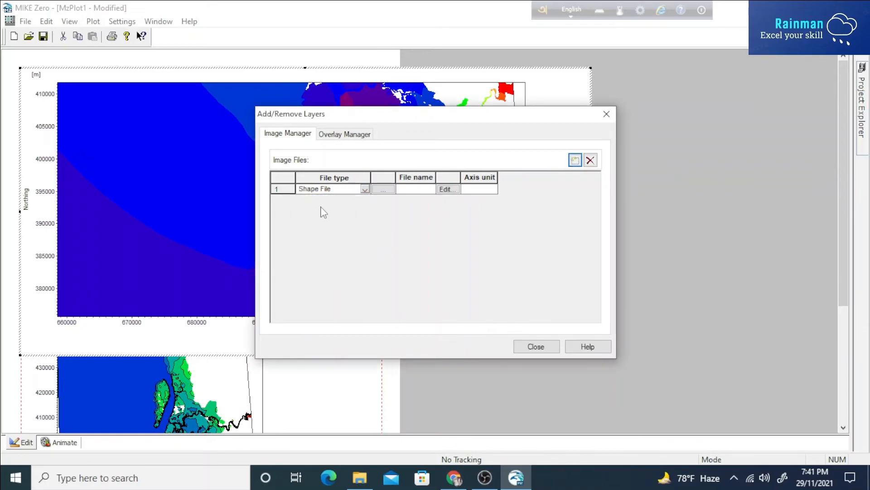
pyautogui.click(382, 189)
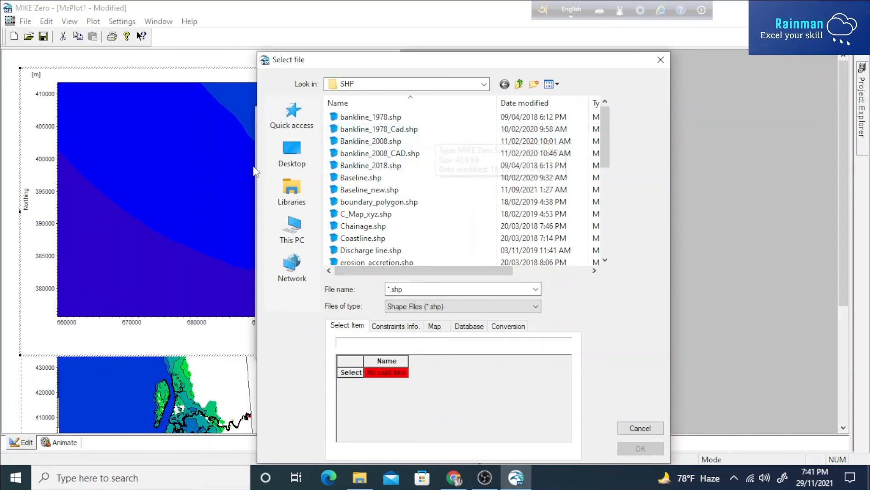
pyautogui.moveTo(323, 166)
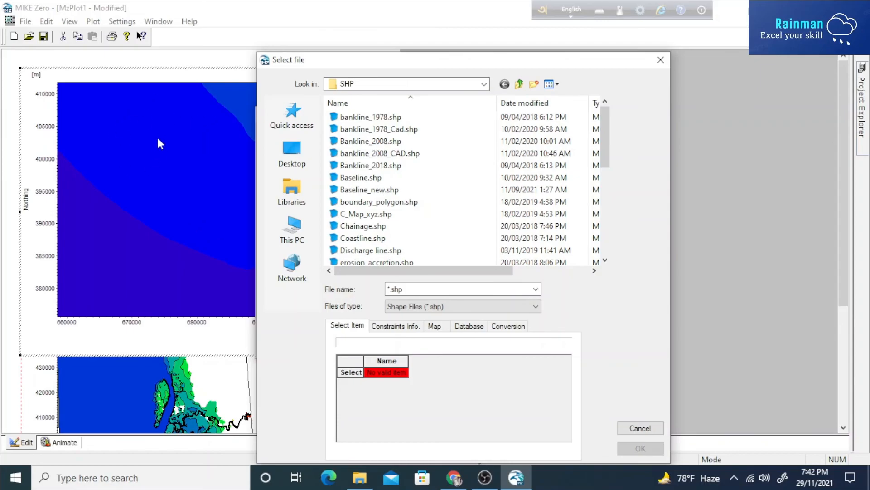
pyautogui.moveTo(133, 131)
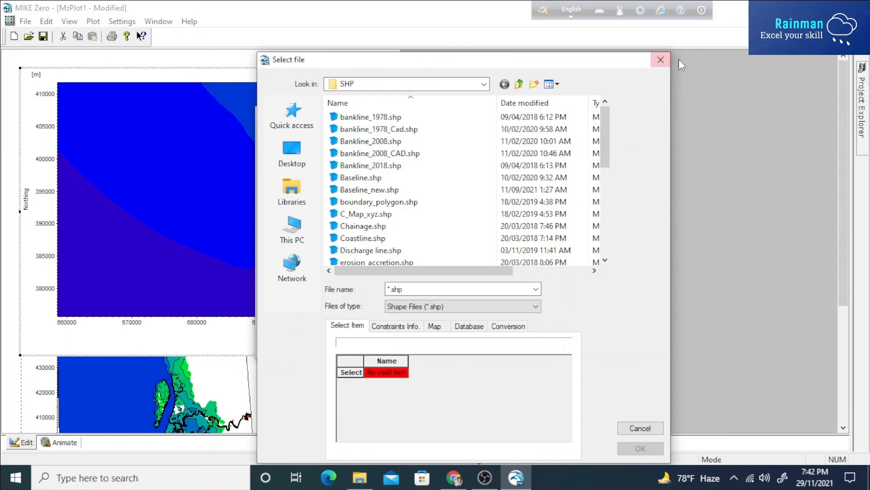
pyautogui.click(660, 60)
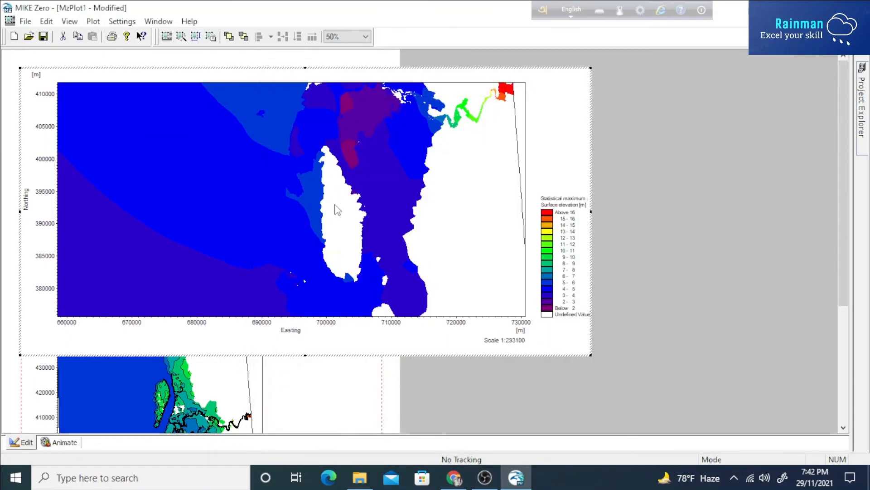
pyautogui.moveTo(336, 203)
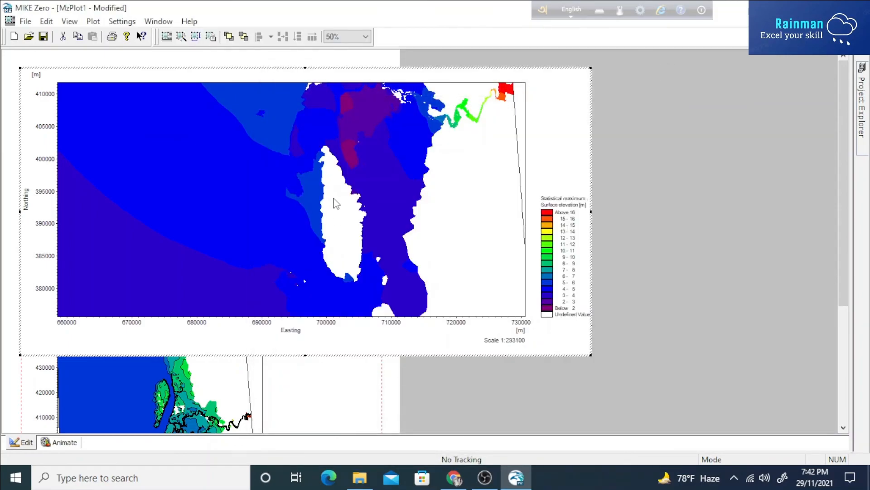